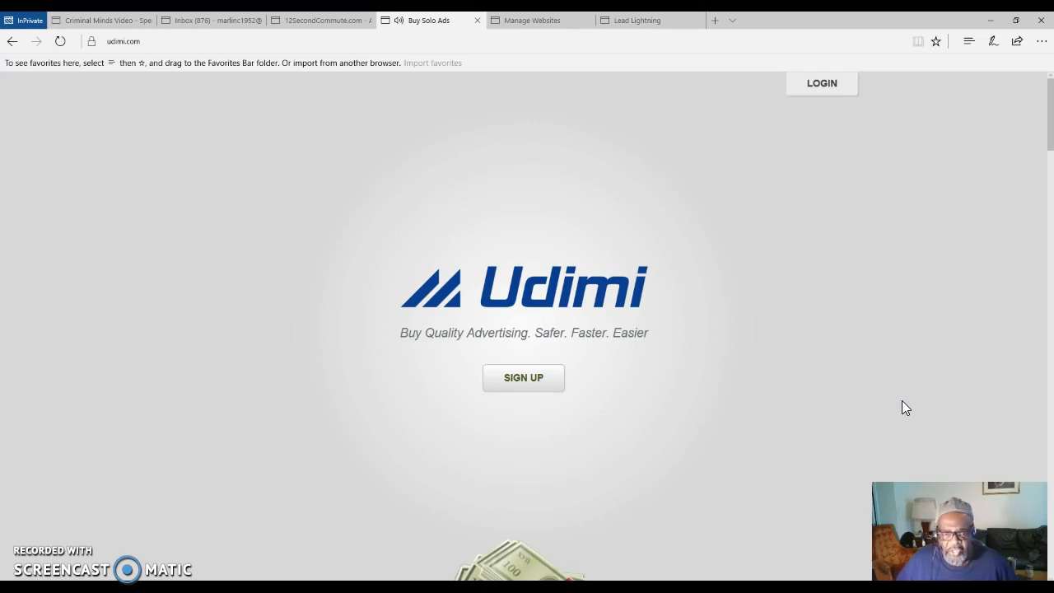
{"action": "mouse_move", "coordinate": [903, 408]}
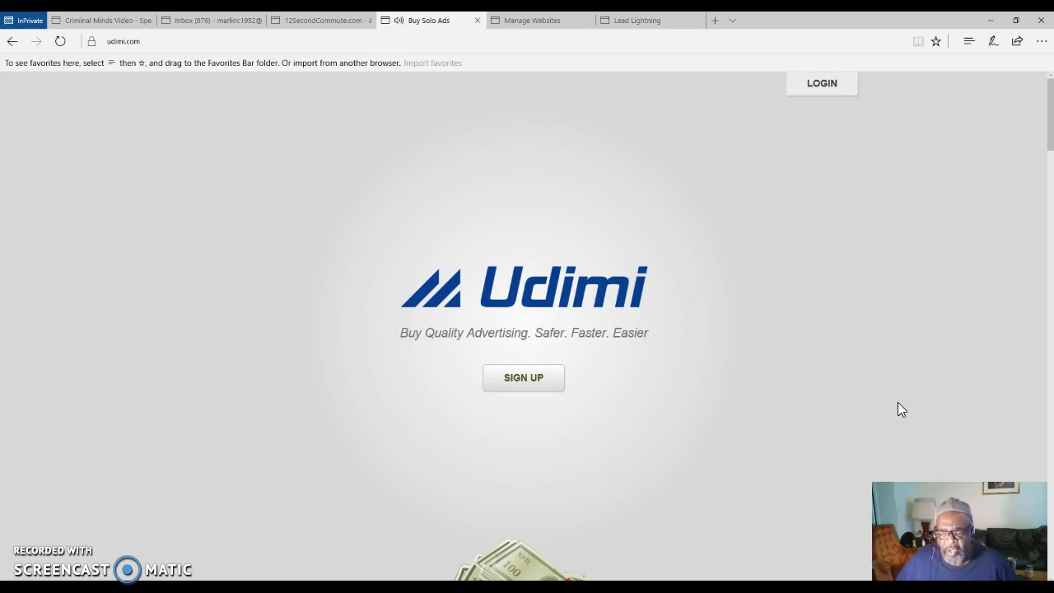
{"action": "mouse_move", "coordinate": [896, 412]}
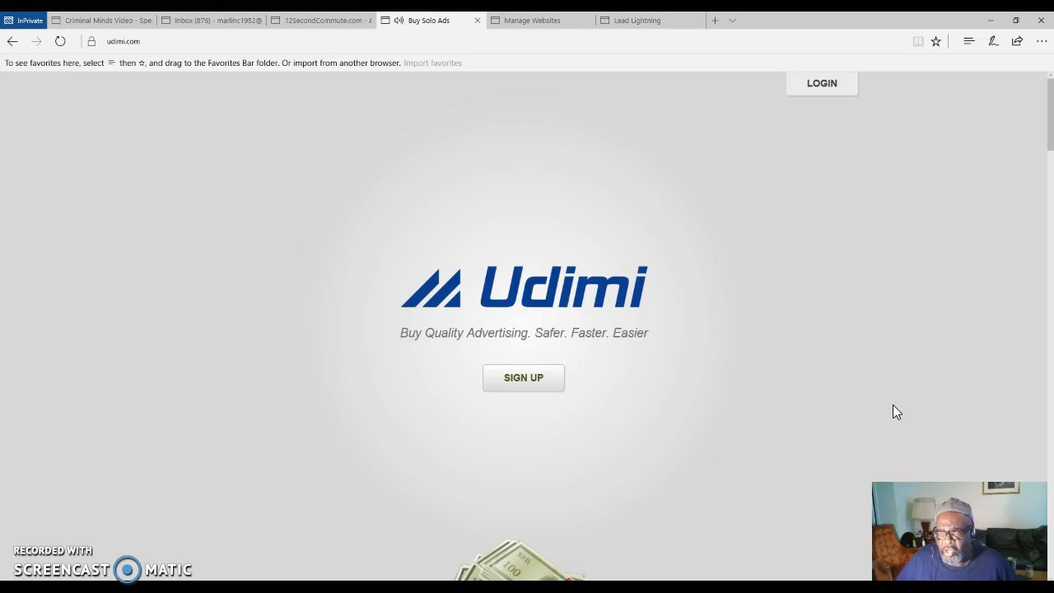
Scroll the Udimi home page down past the welcome banner to the Enjoy Quality section
{"action": "scroll", "scroll_direction": "down", "scroll_amount": 3}
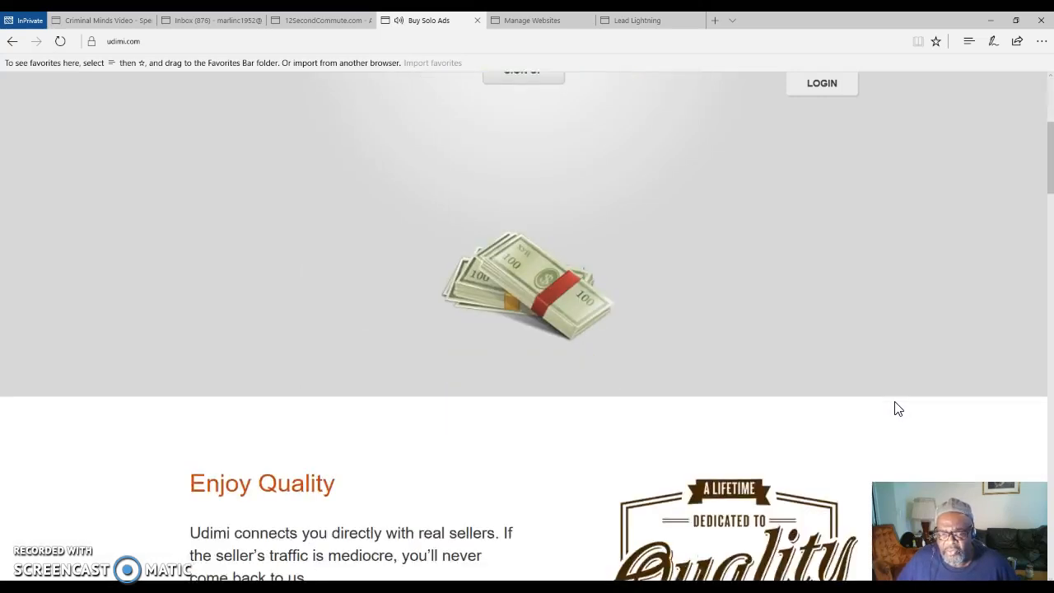
{"action": "scroll", "scroll_direction": "down", "scroll_amount": 3}
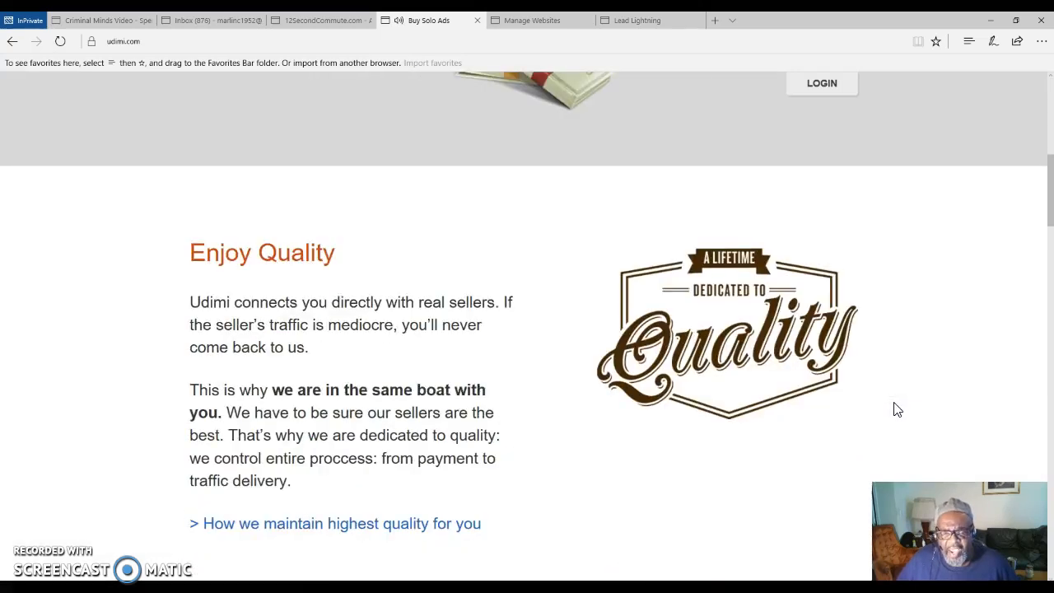
{"action": "scroll", "scroll_direction": "down", "scroll_amount": 3}
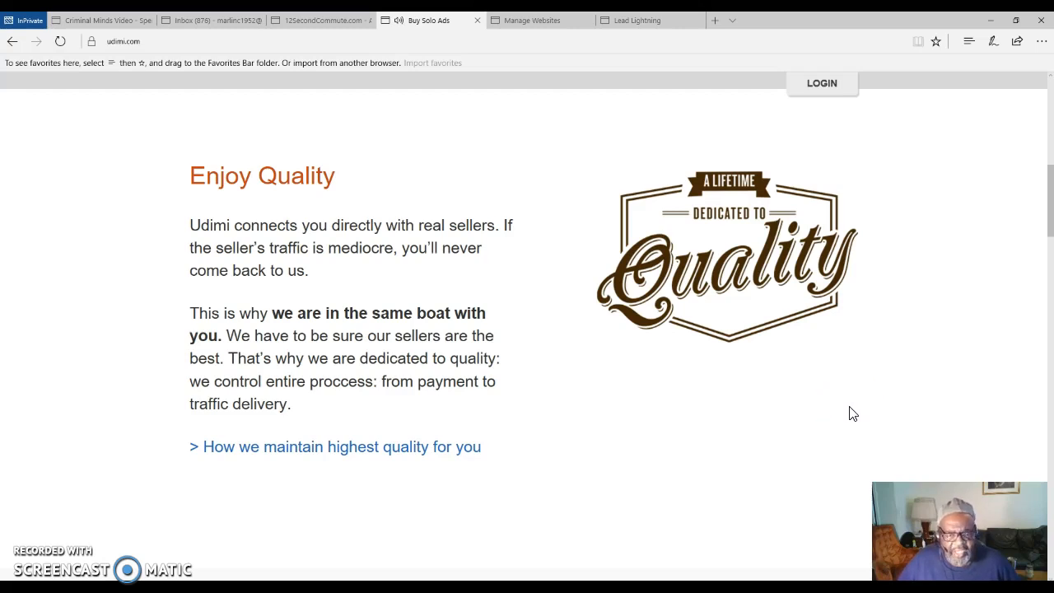
{"action": "mouse_move", "coordinate": [854, 406]}
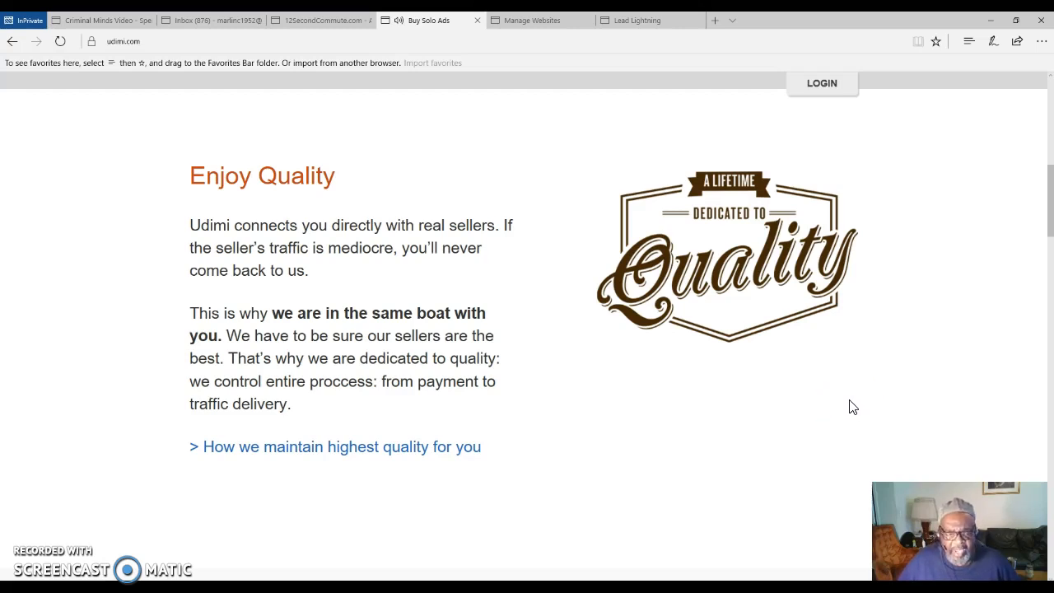
{"action": "left_click", "coordinate": [842, 415]}
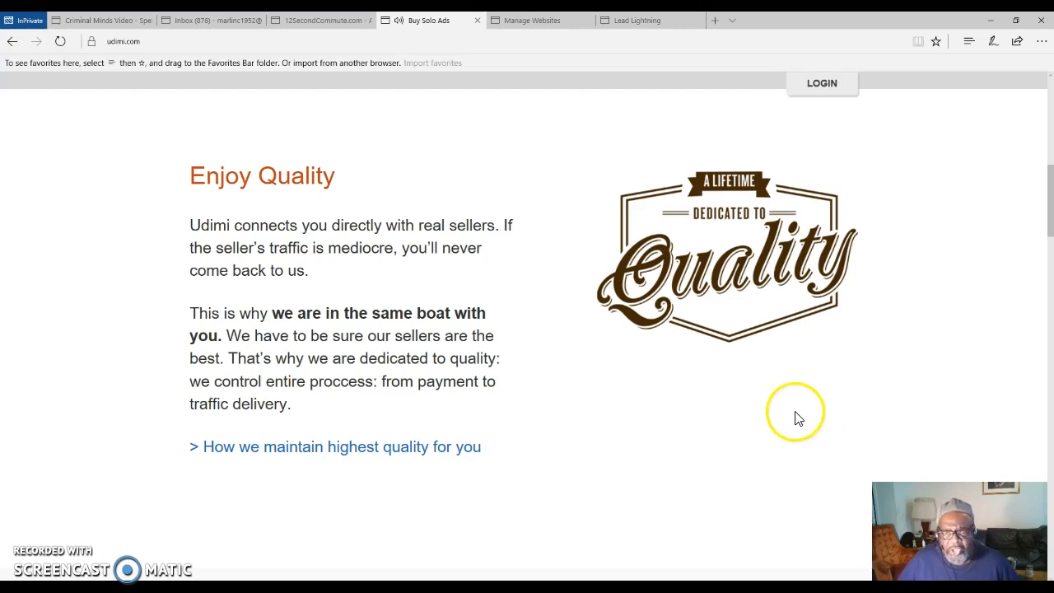
{"action": "mouse_move", "coordinate": [820, 422]}
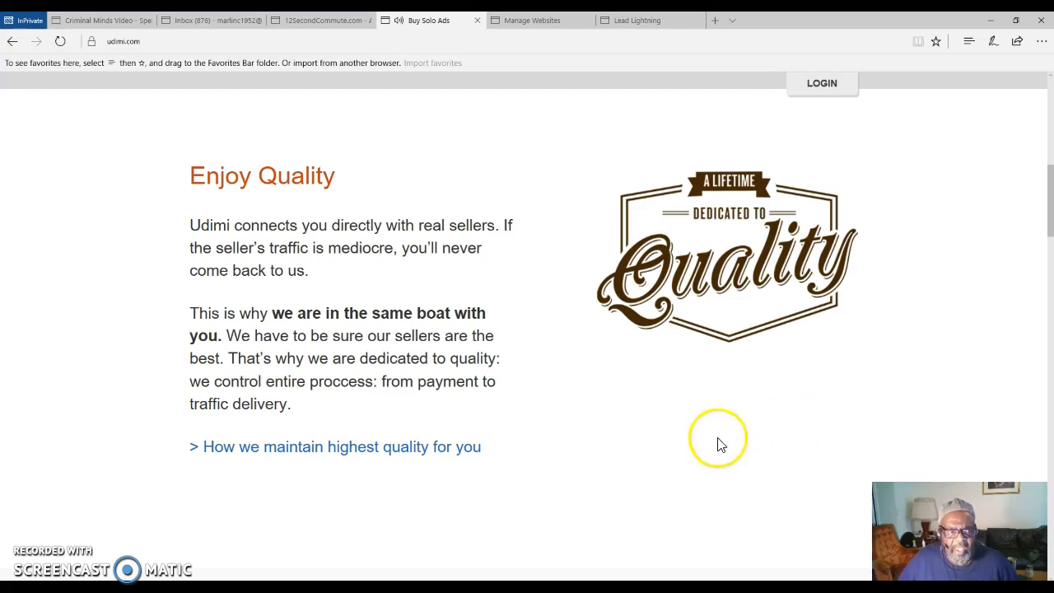
{"action": "mouse_move", "coordinate": [580, 350]}
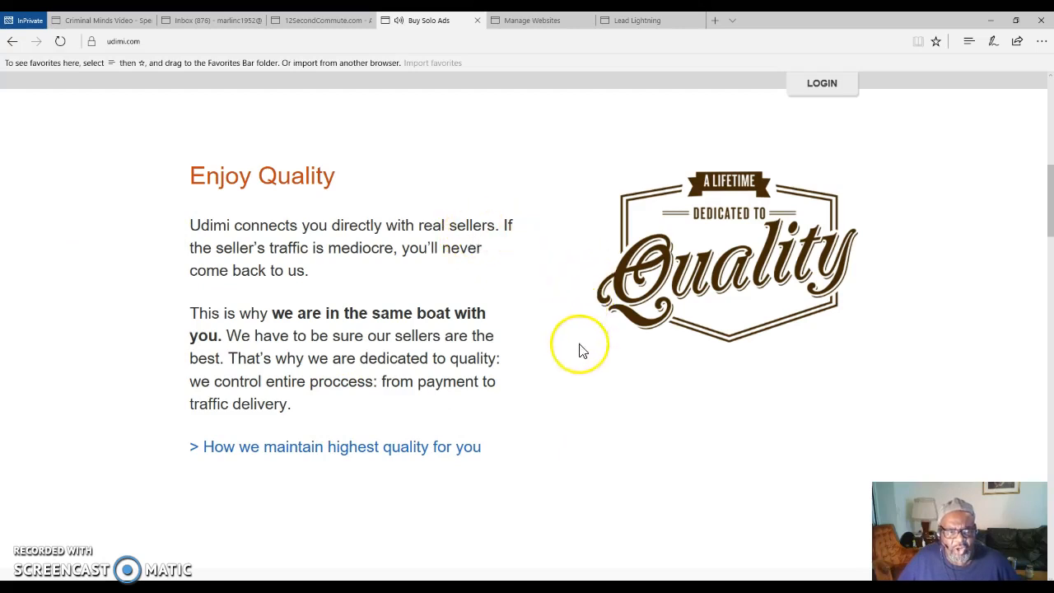
{"action": "mouse_move", "coordinate": [601, 382]}
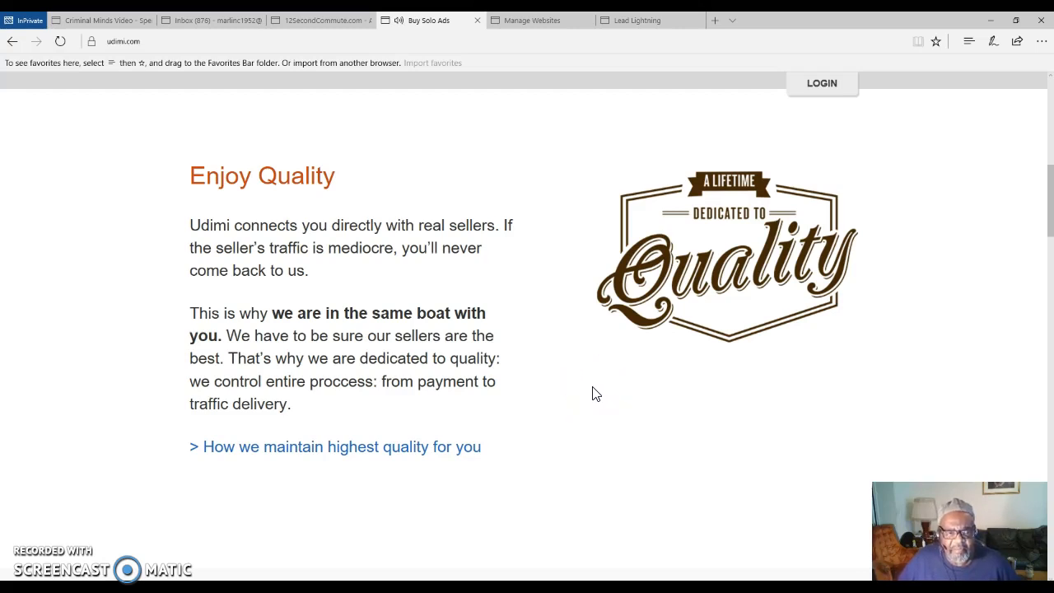
{"action": "mouse_move", "coordinate": [599, 396]}
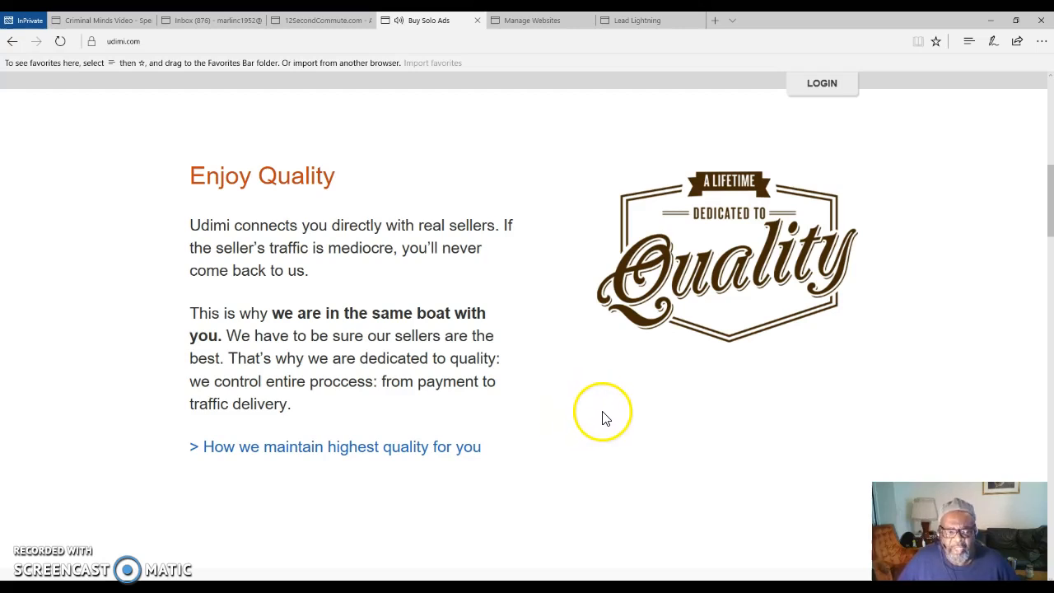
{"action": "mouse_move", "coordinate": [628, 435]}
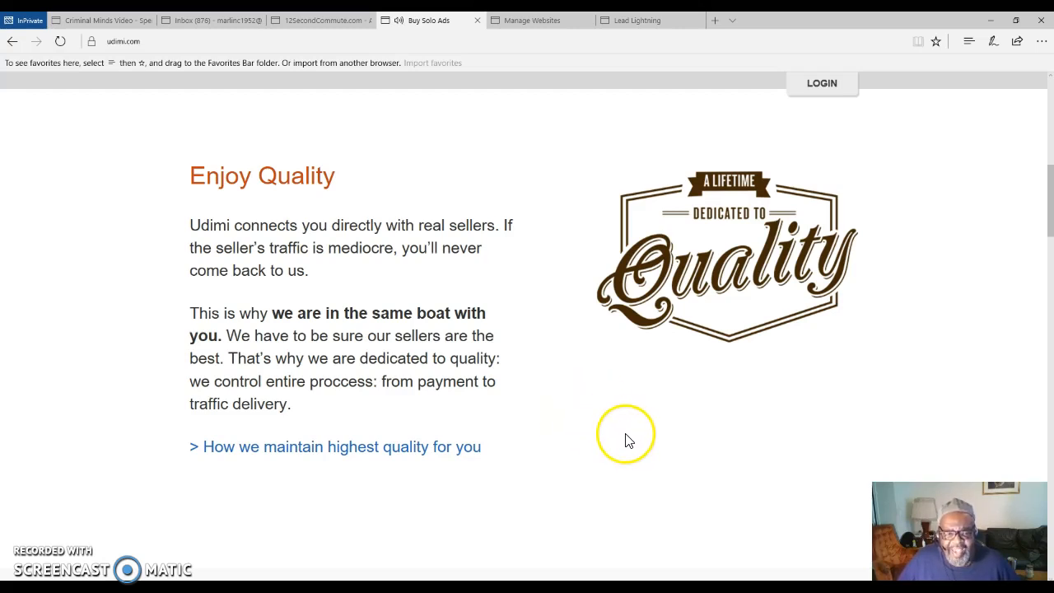
{"action": "mouse_move", "coordinate": [616, 454]}
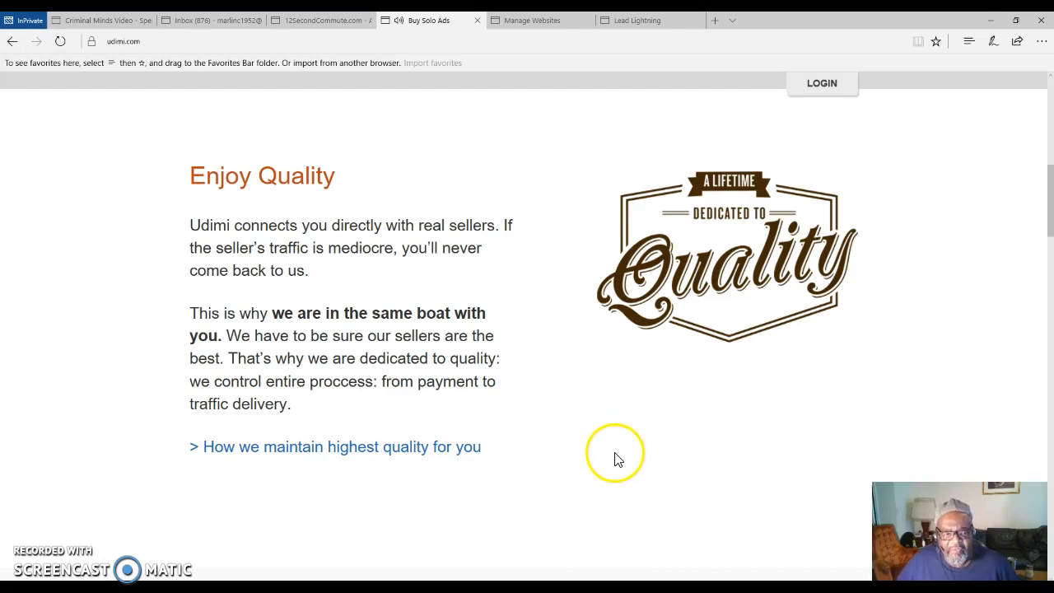
{"action": "mouse_move", "coordinate": [630, 458]}
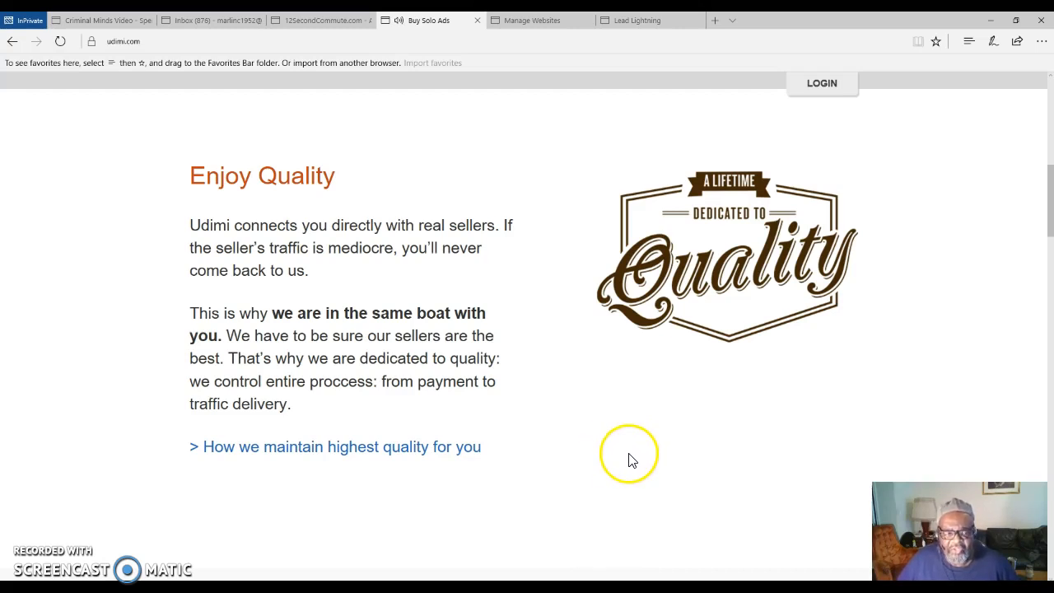
{"action": "mouse_move", "coordinate": [642, 470]}
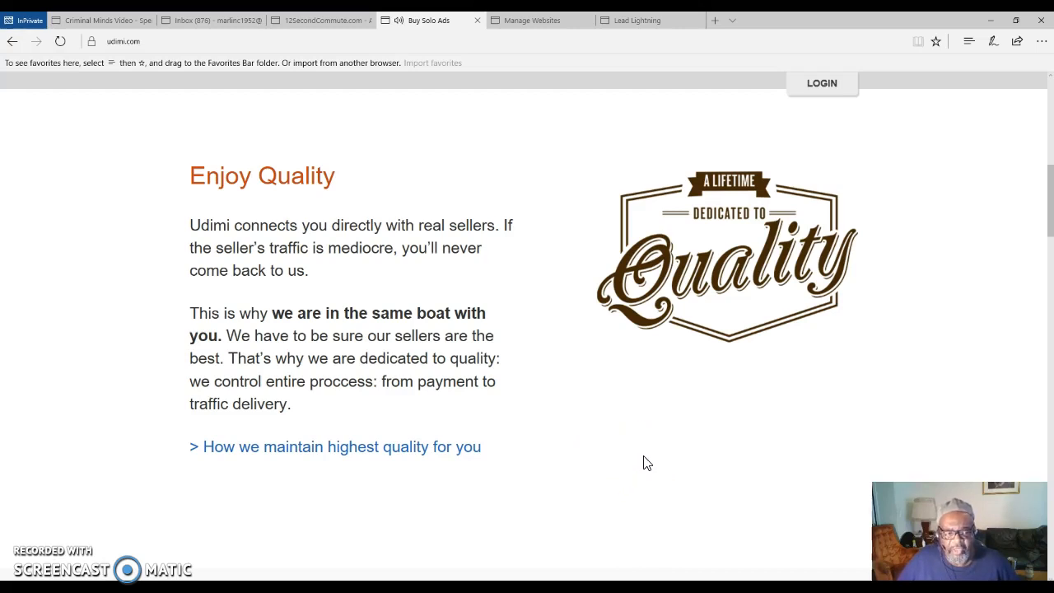
{"action": "mouse_move", "coordinate": [642, 468]}
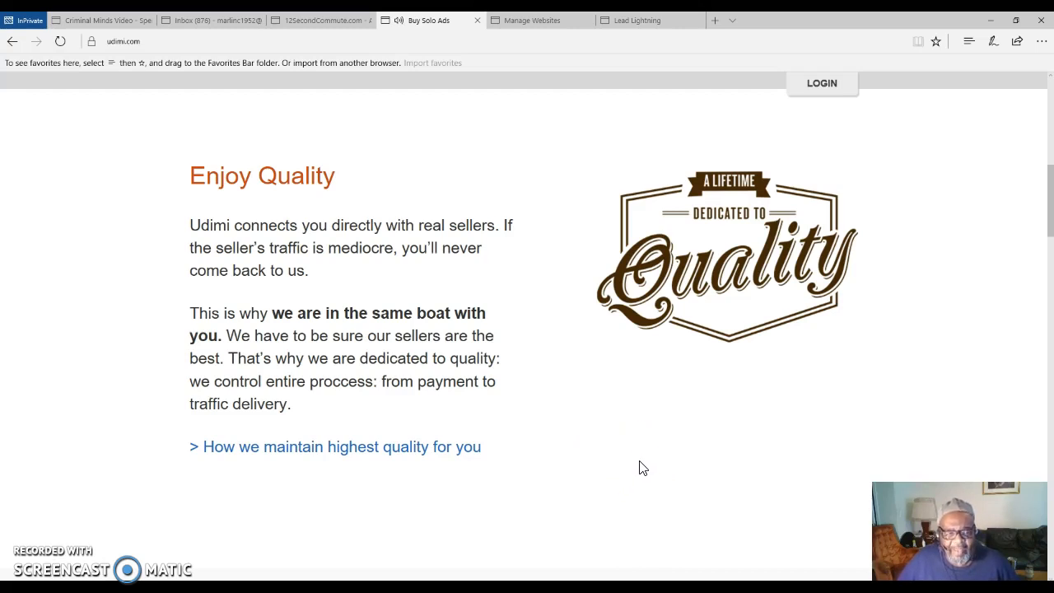
{"action": "mouse_move", "coordinate": [643, 470]}
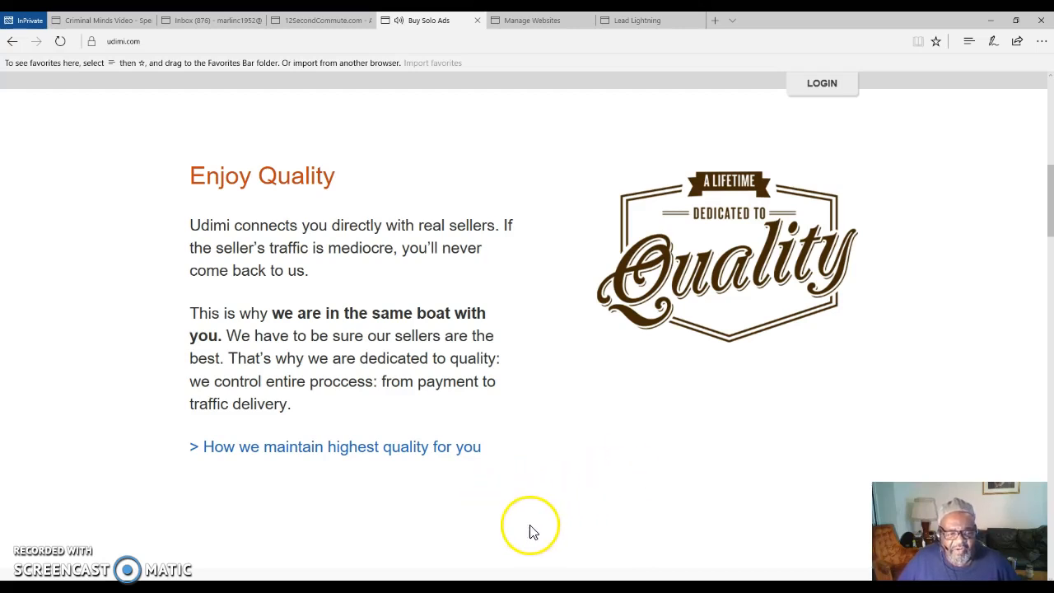
Browse the Experience Safety and Achieve Success sections, then return to the top banner
{"action": "scroll", "scroll_direction": "down", "scroll_amount": 3}
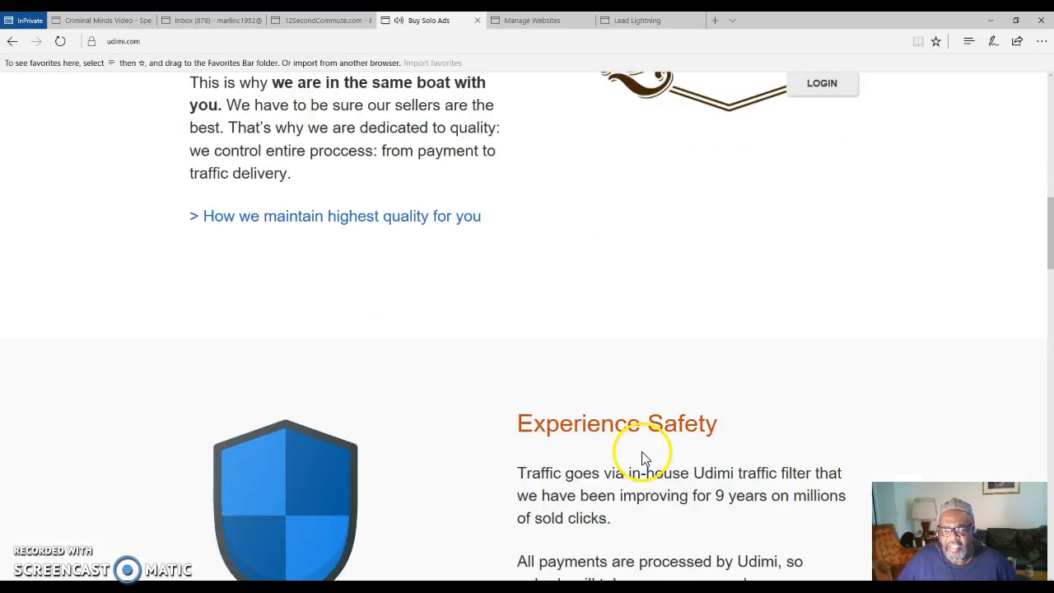
{"action": "scroll", "scroll_direction": "down", "scroll_amount": 3}
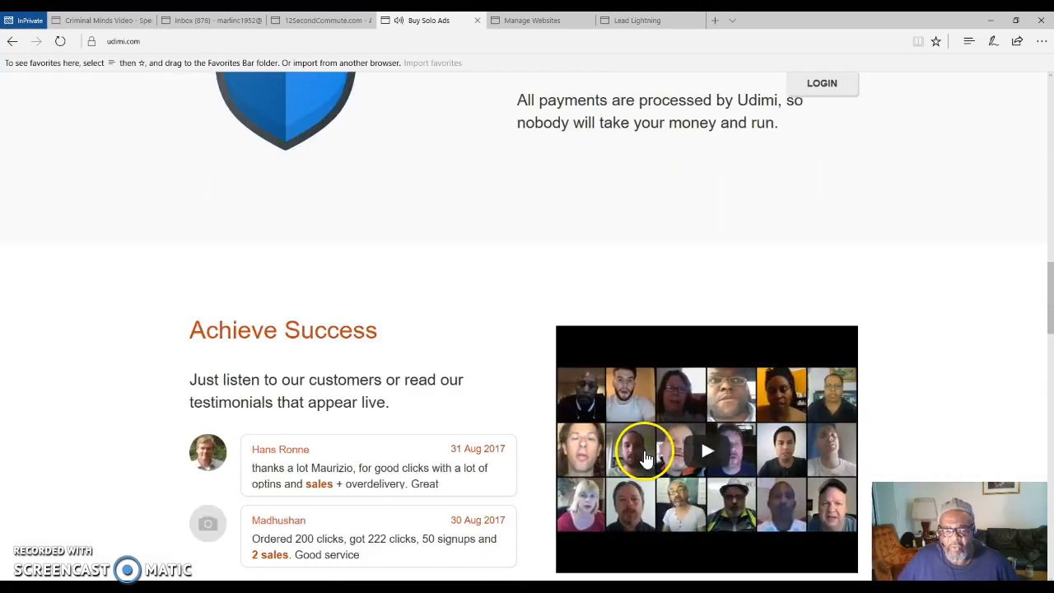
{"action": "mouse_move", "coordinate": [969, 438]}
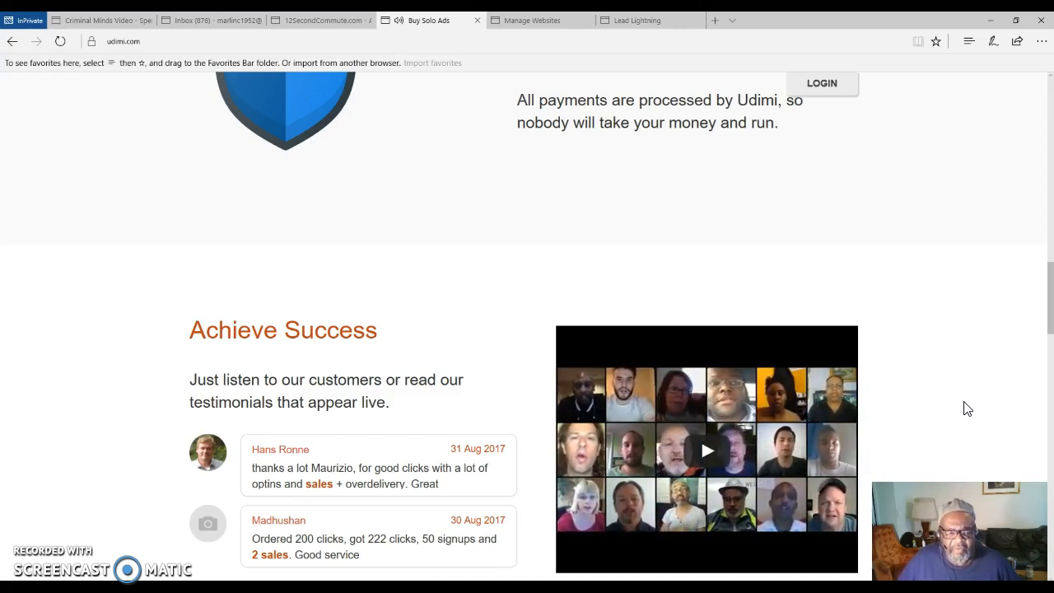
{"action": "scroll", "scroll_direction": "down", "scroll_amount": 3}
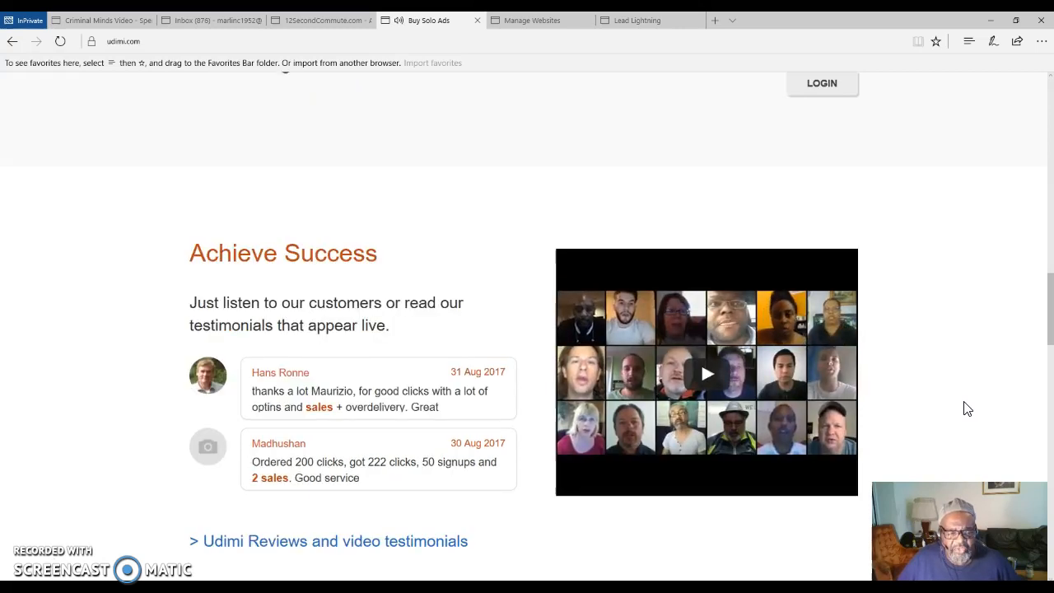
{"action": "scroll", "scroll_direction": "down", "scroll_amount": 3}
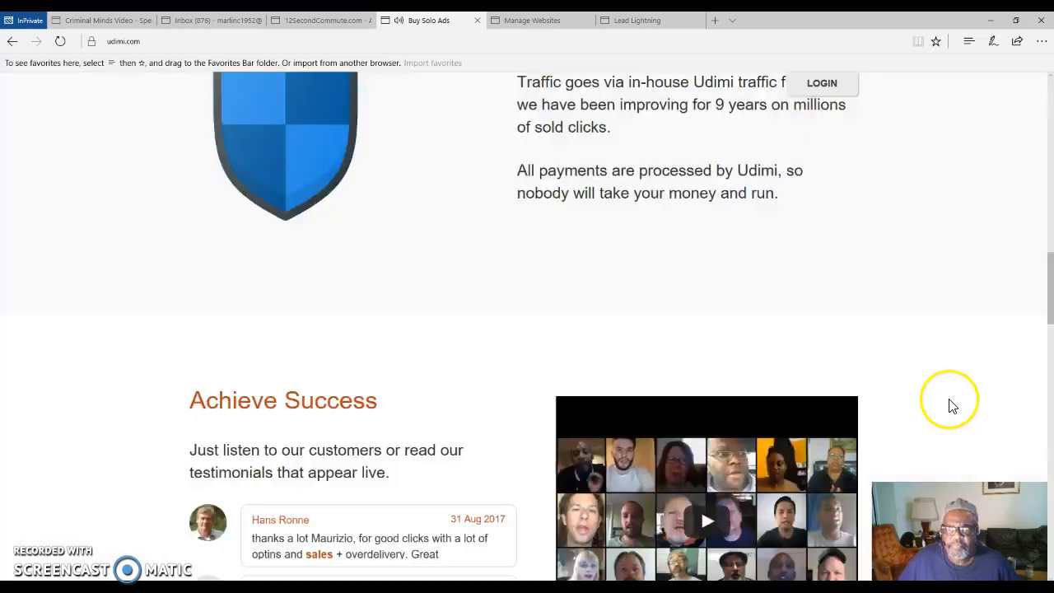
{"action": "scroll", "scroll_direction": "up", "scroll_amount": 3}
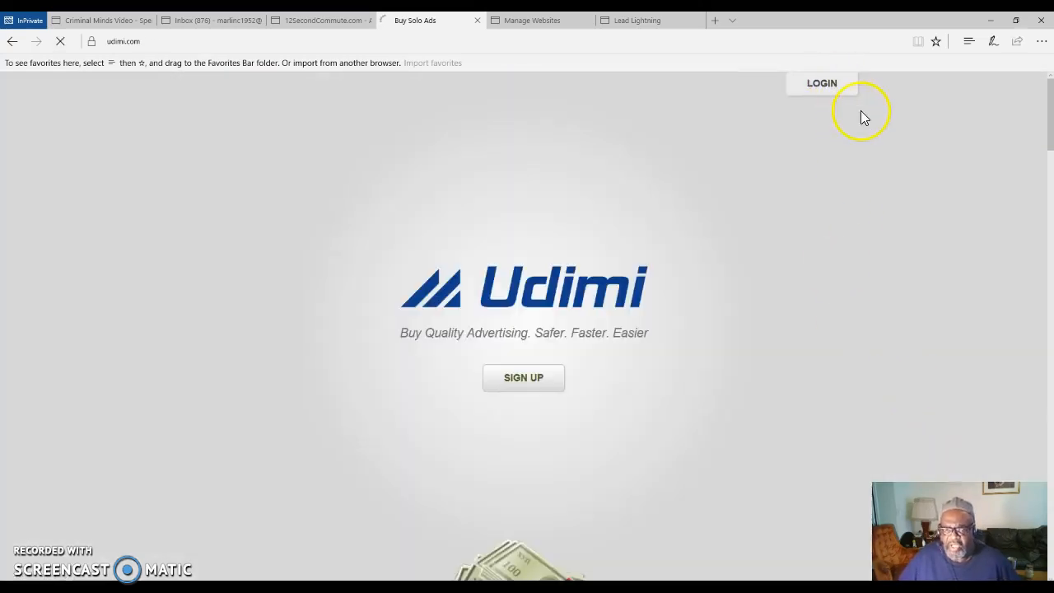
Enter the password and log in to reach the buyer dashboard with rank and nearest solos
{"action": "left_click", "coordinate": [820, 82]}
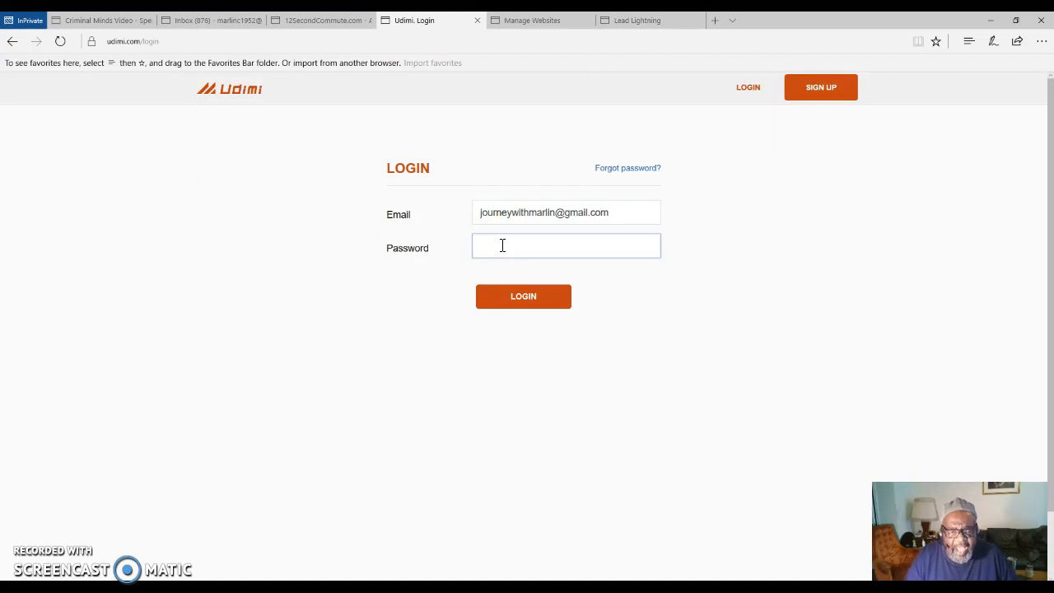
{"action": "type", "text": "••"}
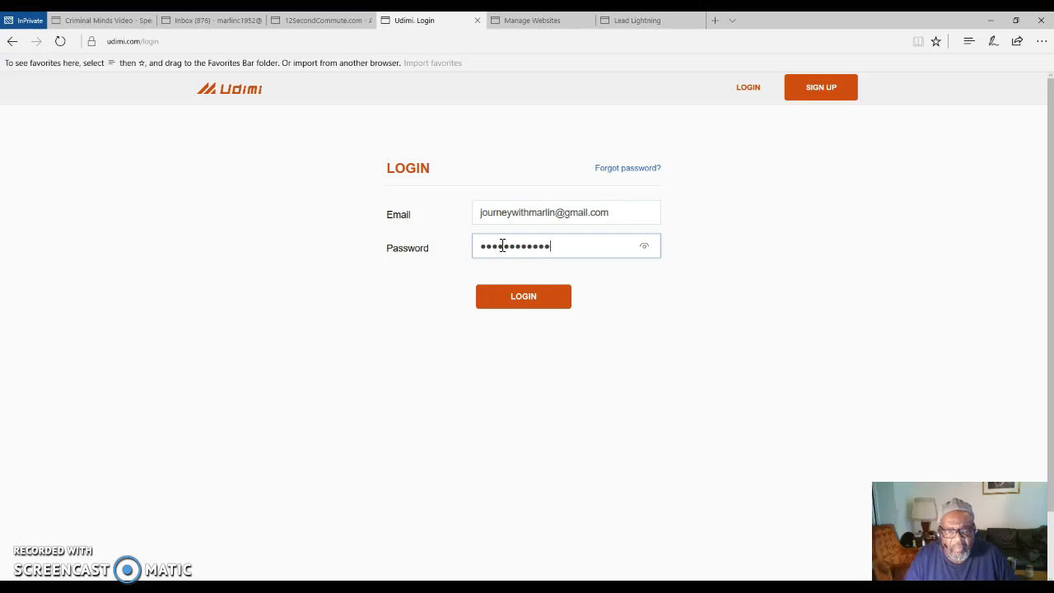
{"action": "left_click", "coordinate": [523, 296]}
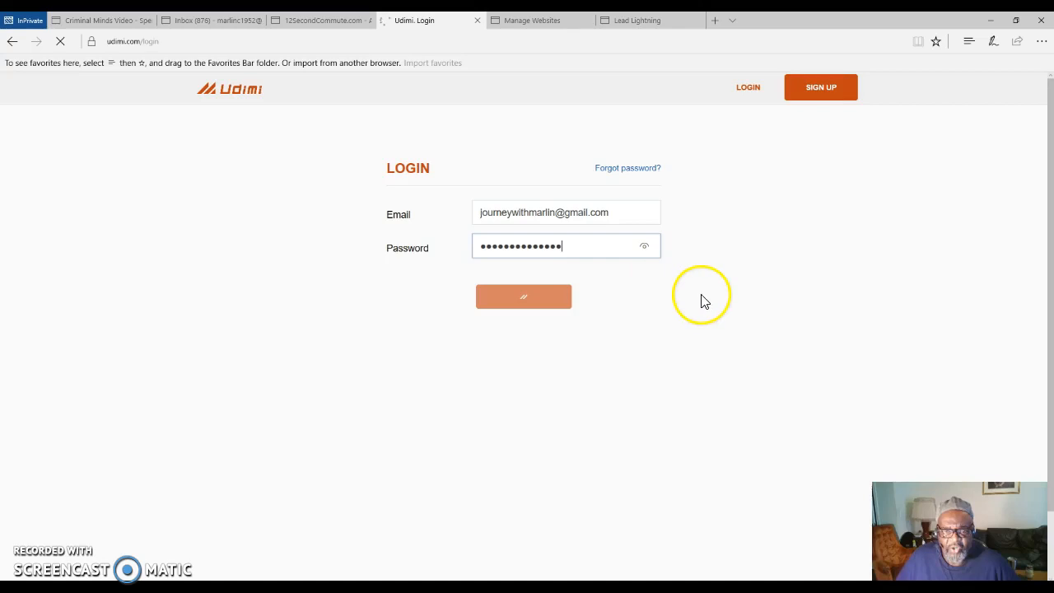
{"action": "left_click", "coordinate": [524, 296]}
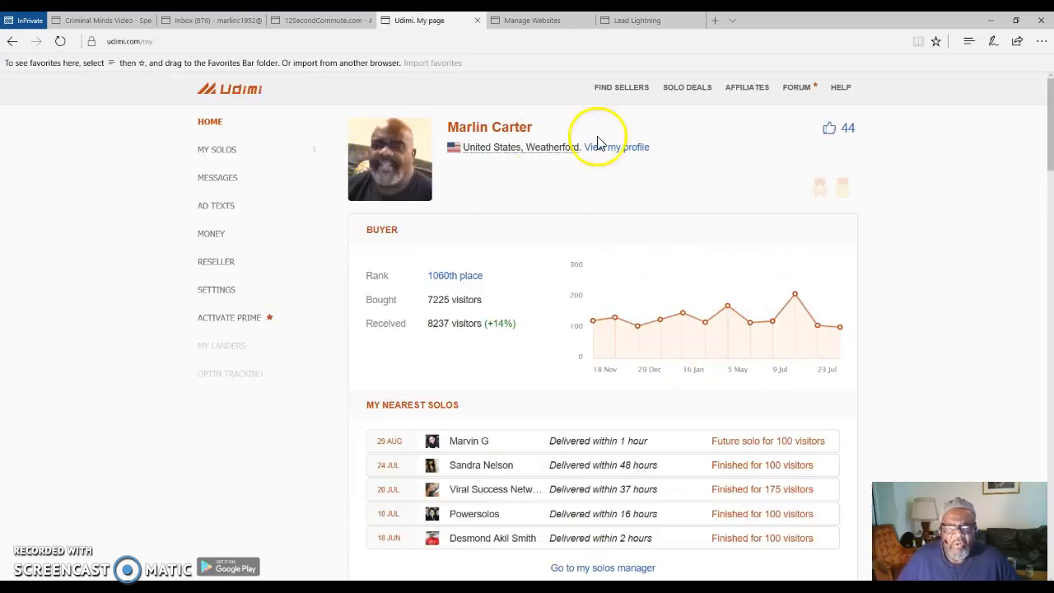
{"action": "mouse_move", "coordinate": [623, 87]}
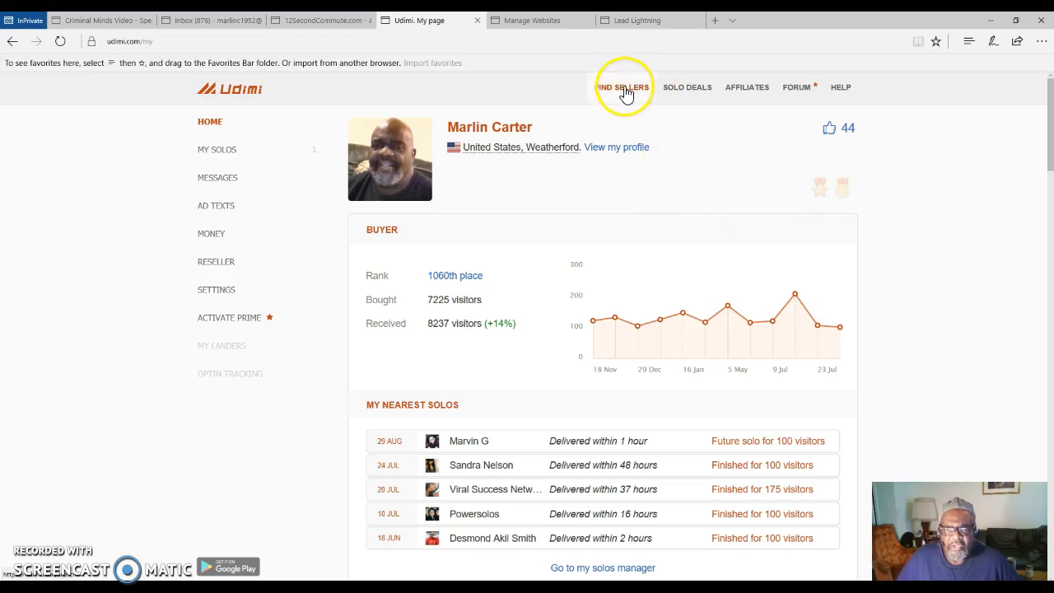
{"action": "left_click", "coordinate": [622, 86]}
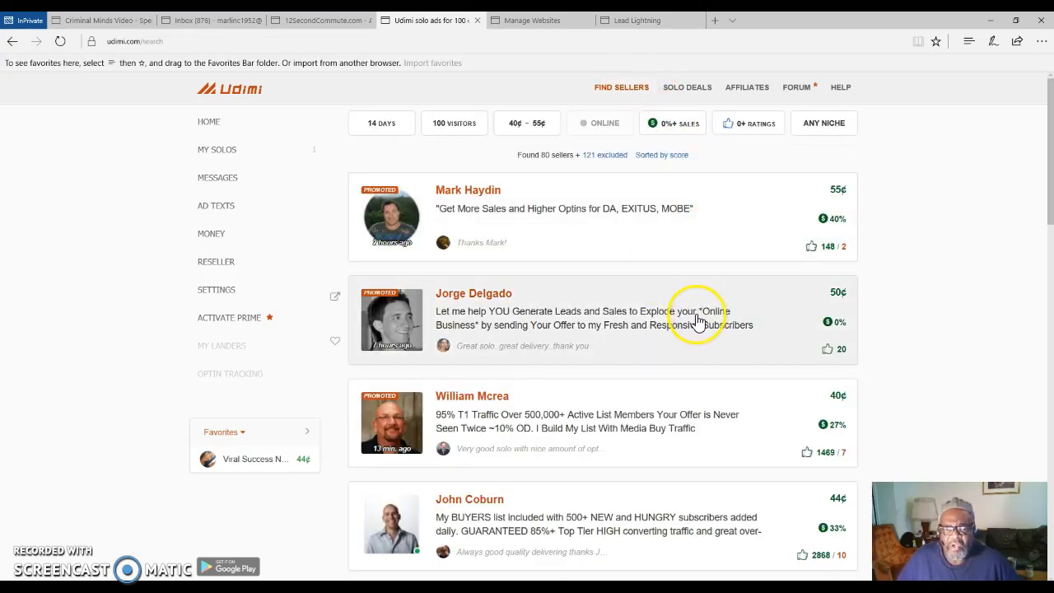
{"action": "scroll", "scroll_direction": "down", "scroll_amount": 3}
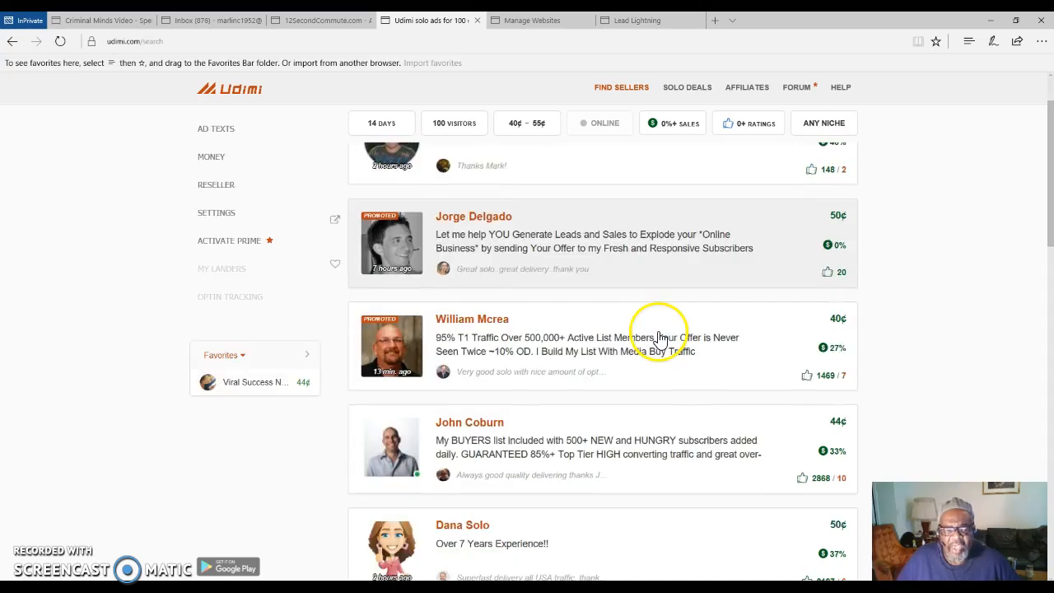
{"action": "scroll", "scroll_direction": "down", "scroll_amount": 3}
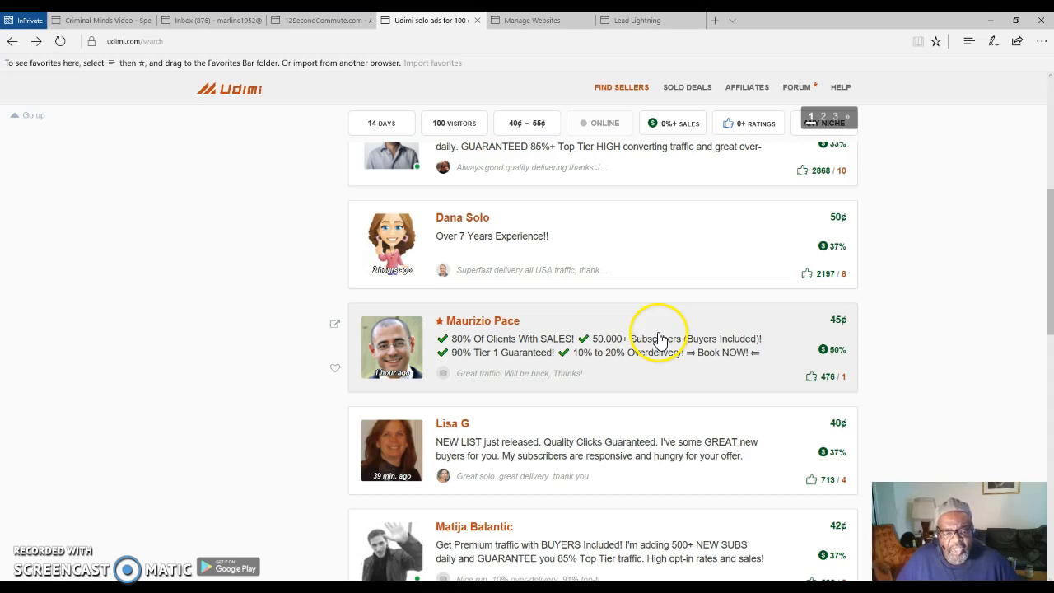
{"action": "scroll", "scroll_direction": "down", "scroll_amount": 3}
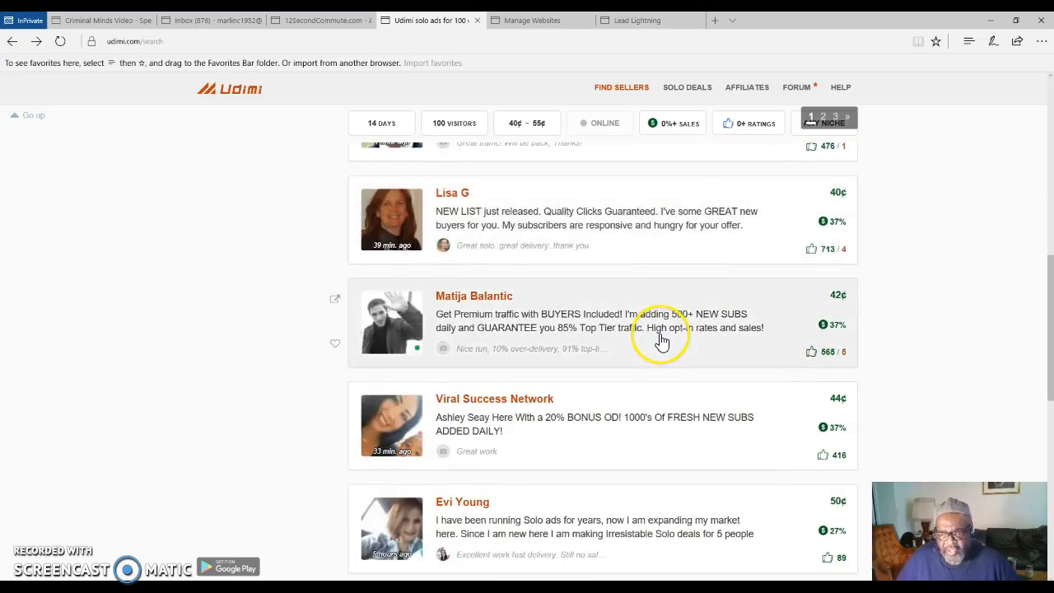
{"action": "scroll", "scroll_direction": "down", "scroll_amount": 3}
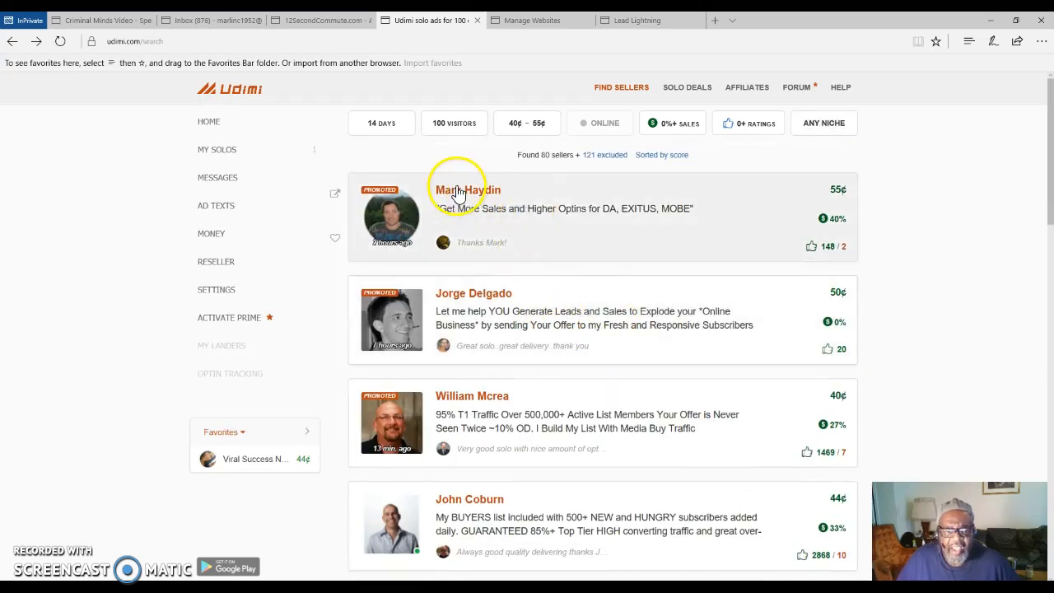
{"action": "left_click", "coordinate": [468, 189]}
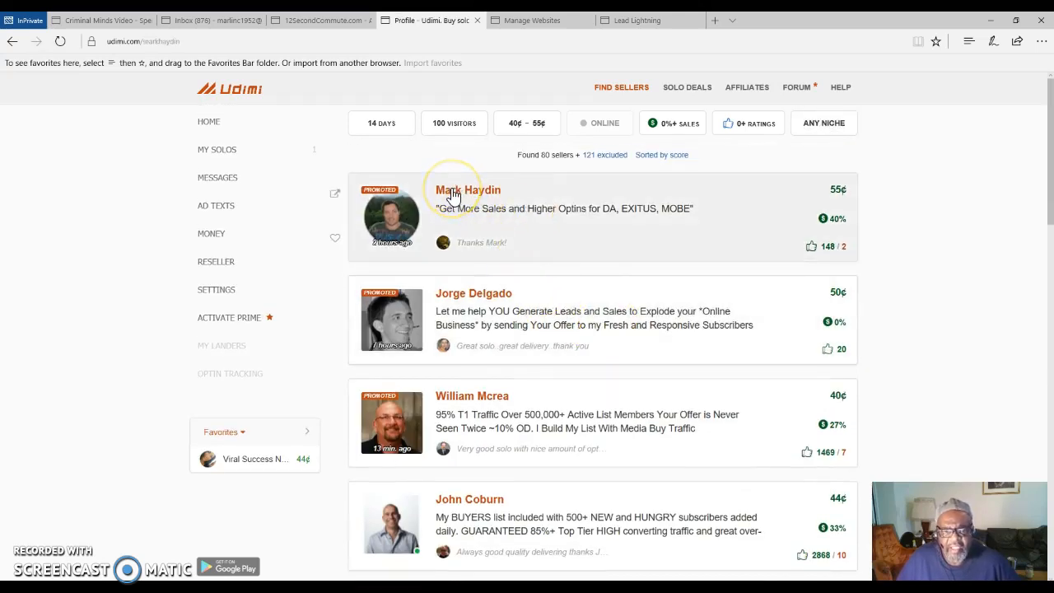
{"action": "left_click", "coordinate": [468, 189]}
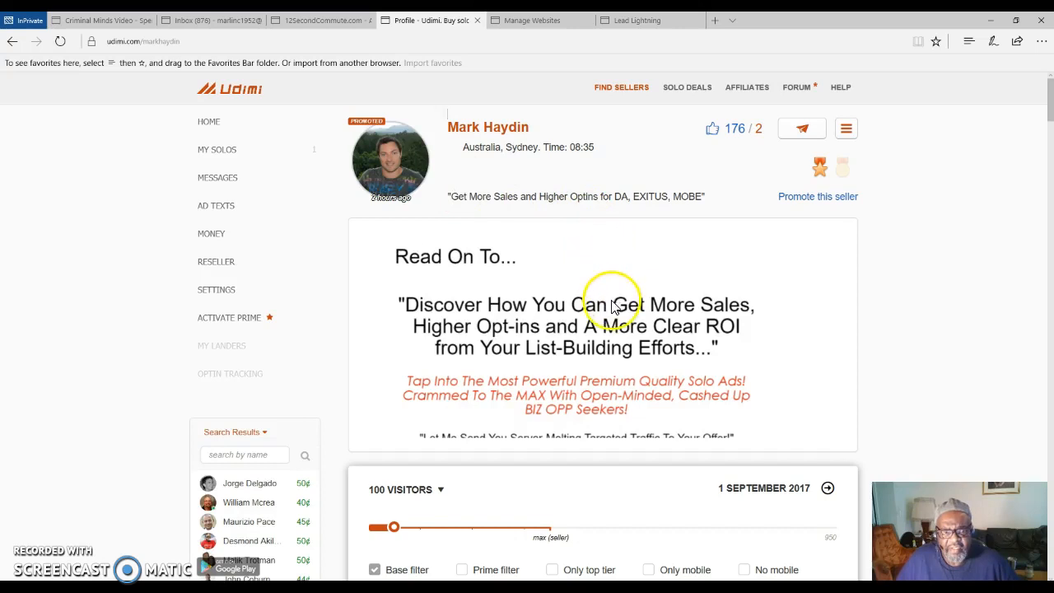
{"action": "scroll", "scroll_direction": "down", "scroll_amount": 3}
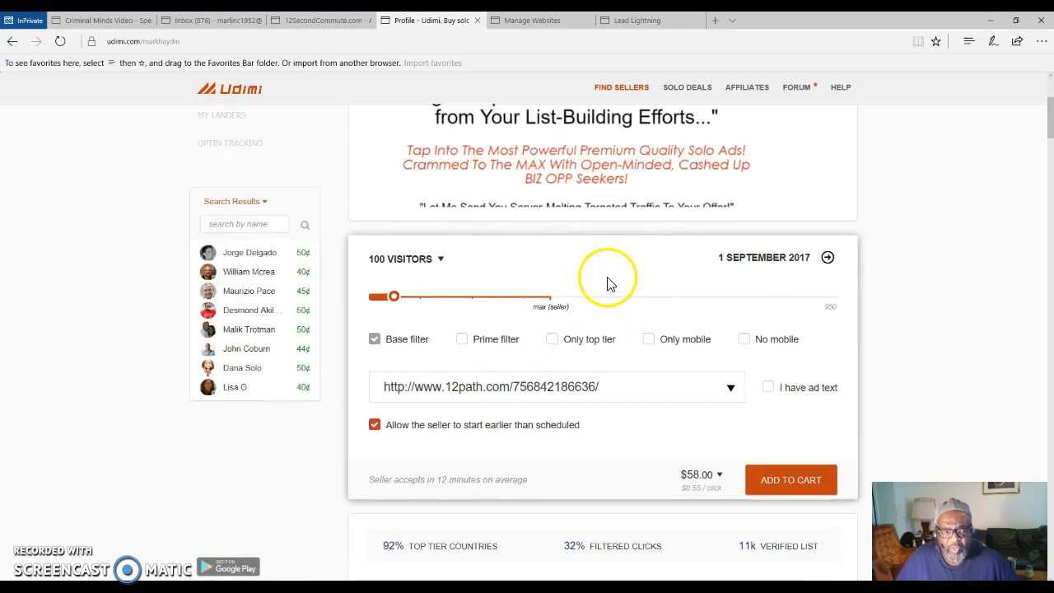
{"action": "mouse_move", "coordinate": [573, 297]}
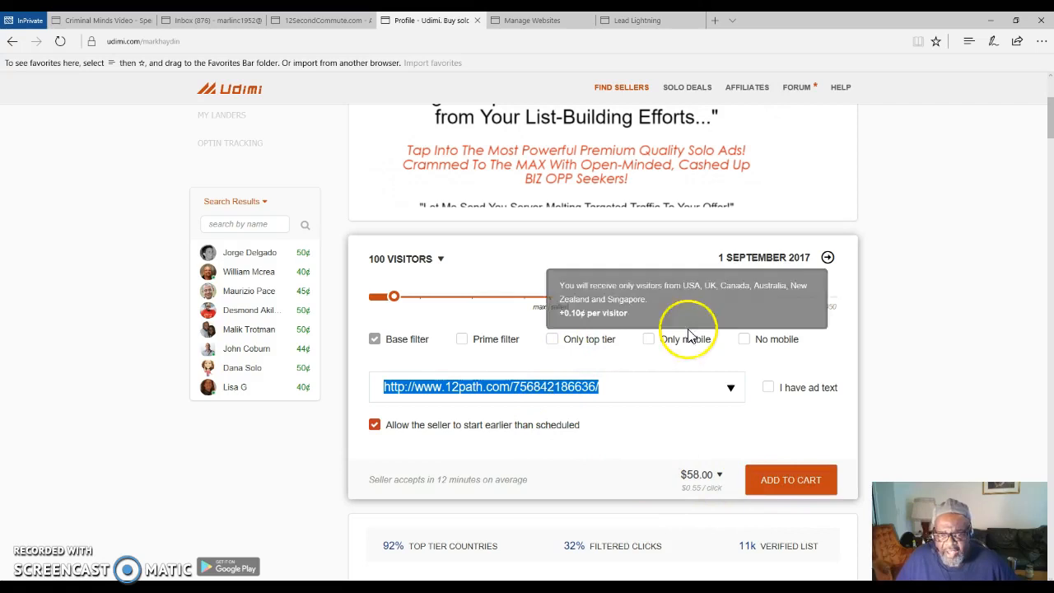
{"action": "mouse_move", "coordinate": [915, 359]}
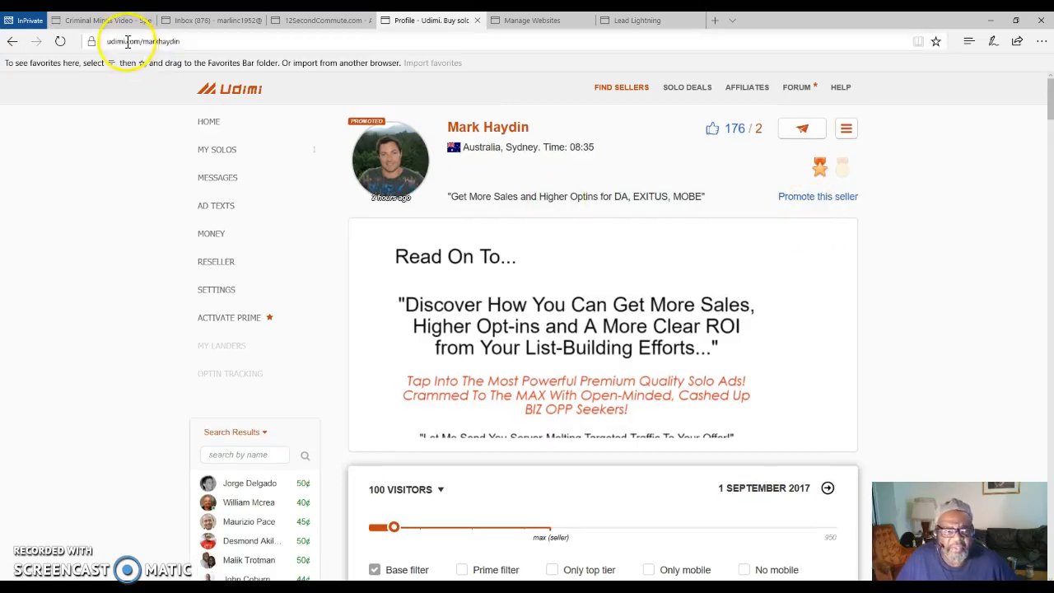
{"action": "left_click", "coordinate": [218, 148]}
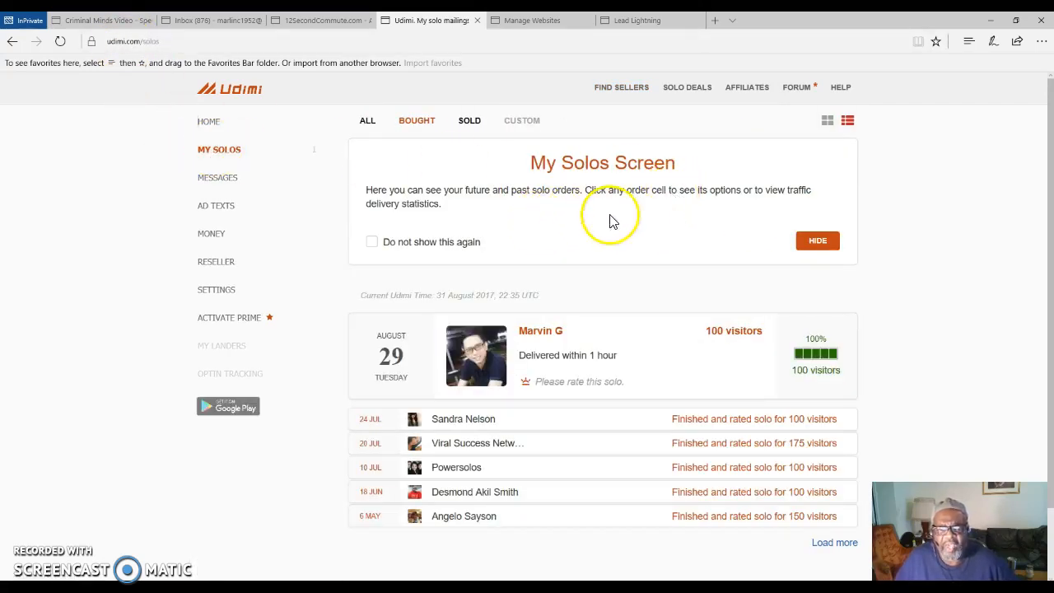
{"action": "mouse_move", "coordinate": [579, 290]}
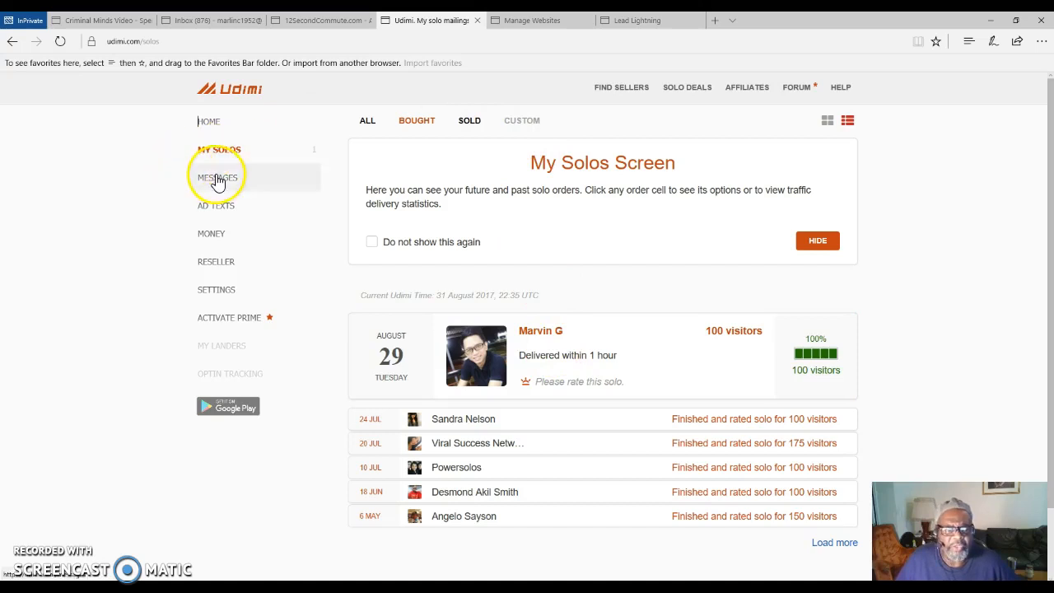
{"action": "mouse_move", "coordinate": [662, 100]}
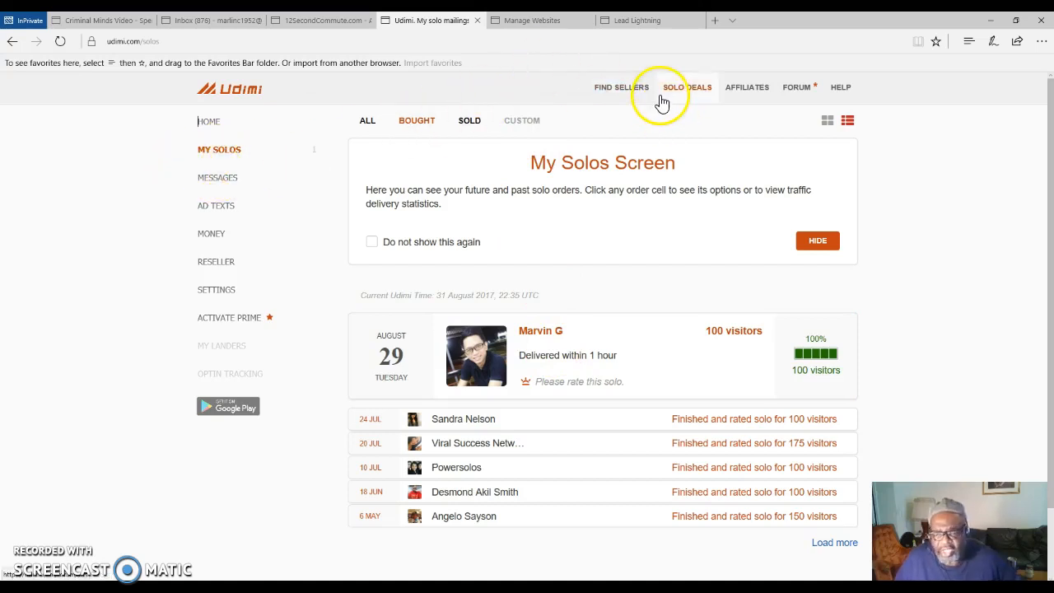
{"action": "mouse_move", "coordinate": [652, 108]}
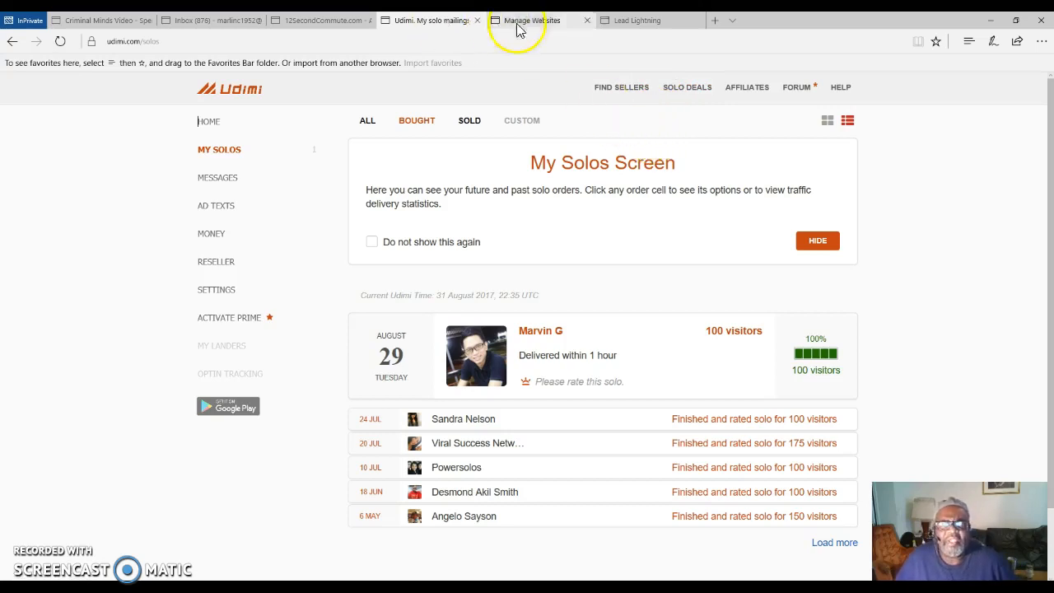
Look over the My Solos order list, then switch to the Lead Lightning tab
{"action": "left_click", "coordinate": [428, 20]}
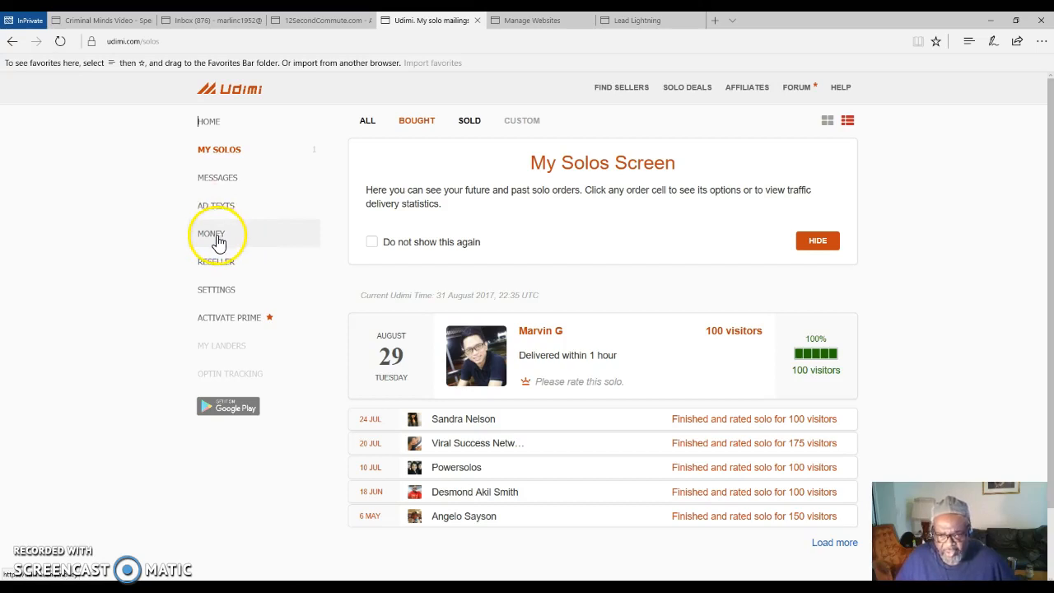
{"action": "mouse_move", "coordinate": [191, 283]}
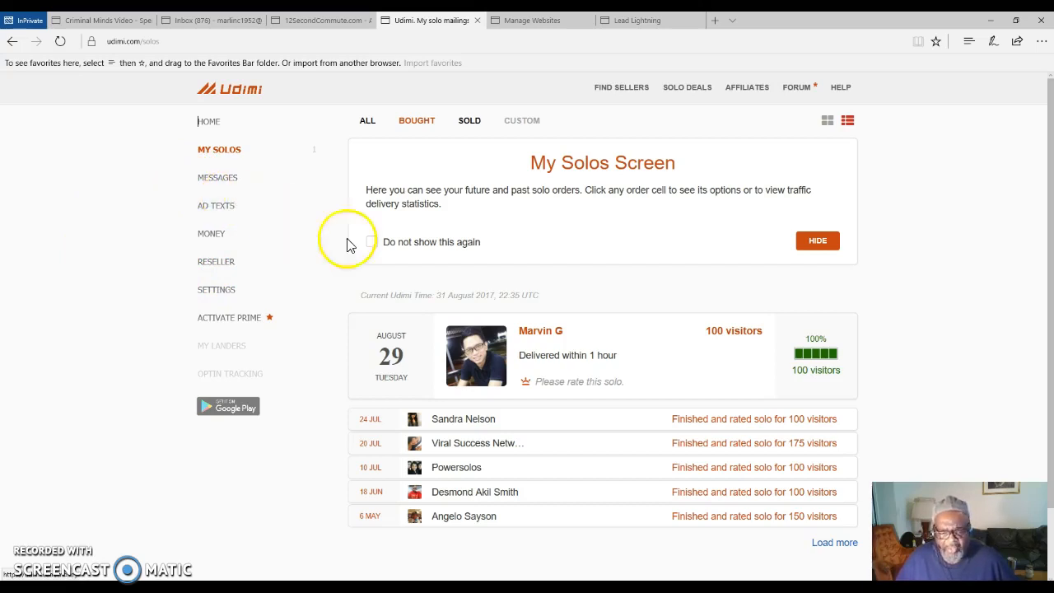
{"action": "mouse_move", "coordinate": [989, 264]}
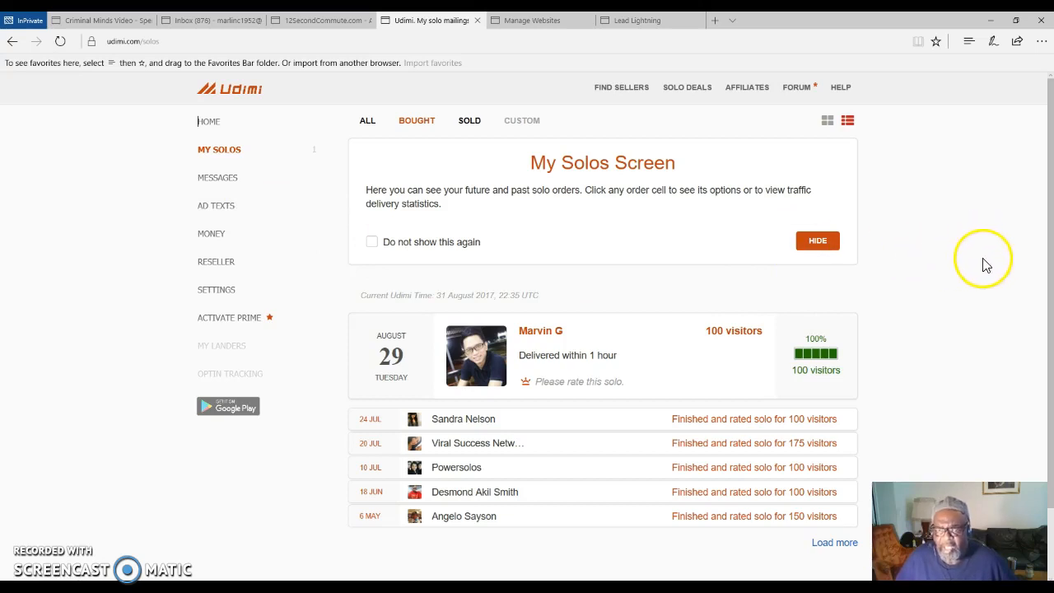
{"action": "mouse_move", "coordinate": [536, 20]}
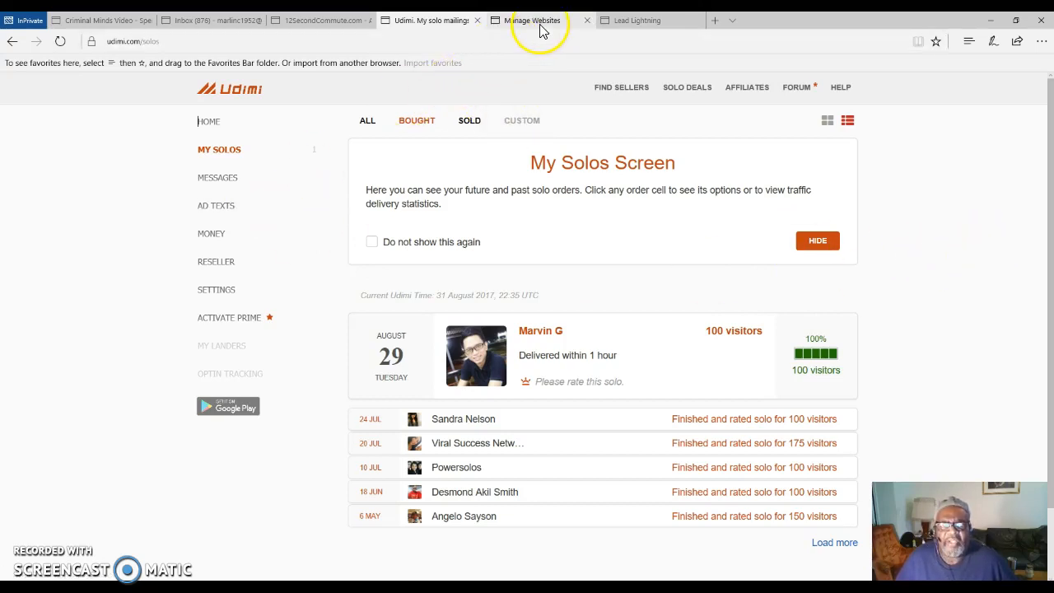
{"action": "left_click", "coordinate": [636, 19]}
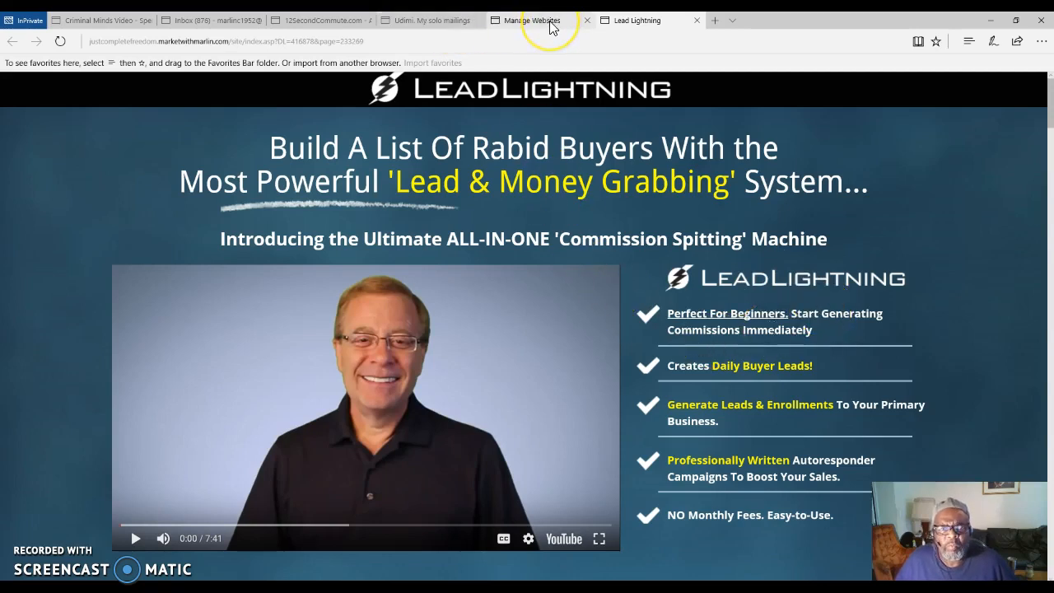
{"action": "mouse_move", "coordinate": [432, 20]}
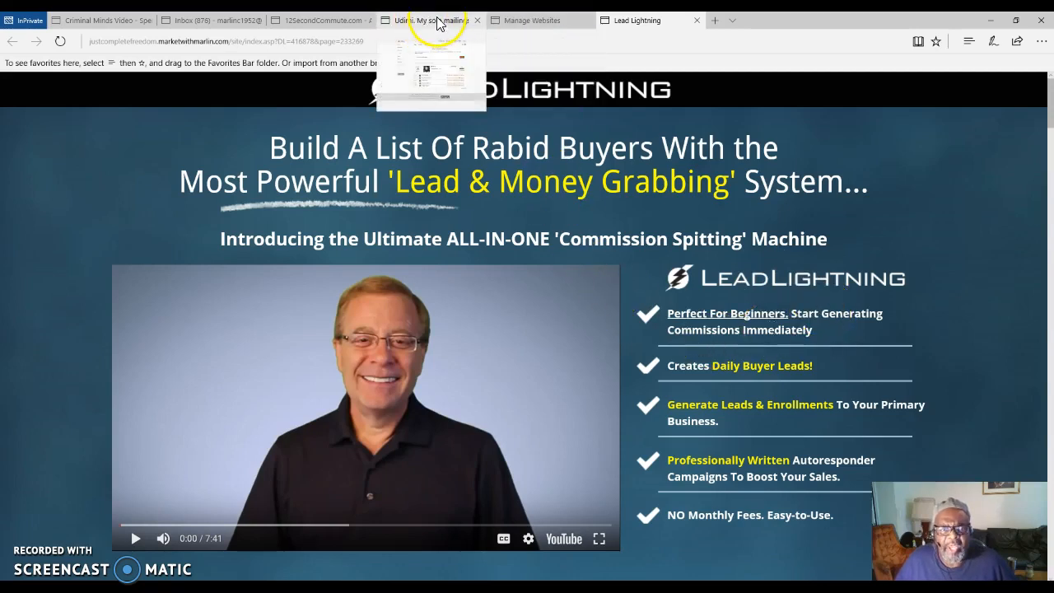
Switch back from the Lead Lightning page to the Udimi My Solos tab
{"action": "left_click", "coordinate": [429, 20]}
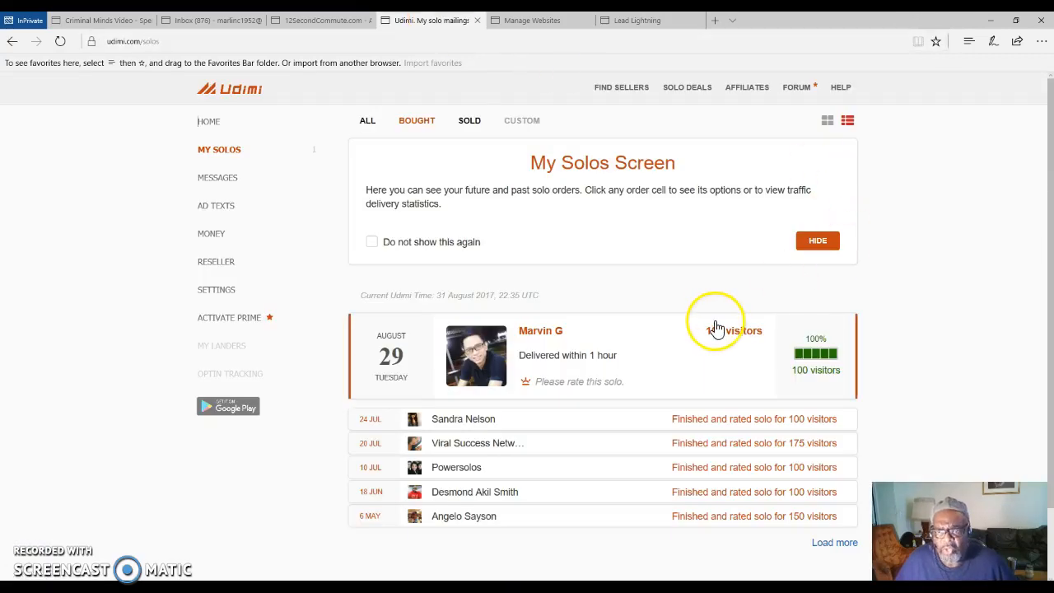
{"action": "mouse_move", "coordinate": [939, 354]}
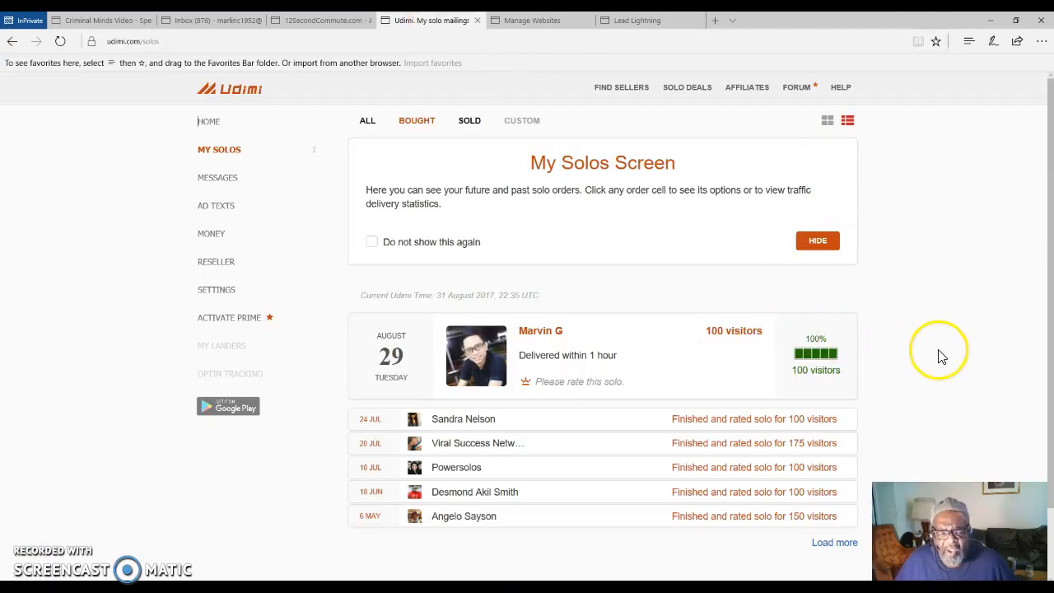
{"action": "mouse_move", "coordinate": [921, 359]}
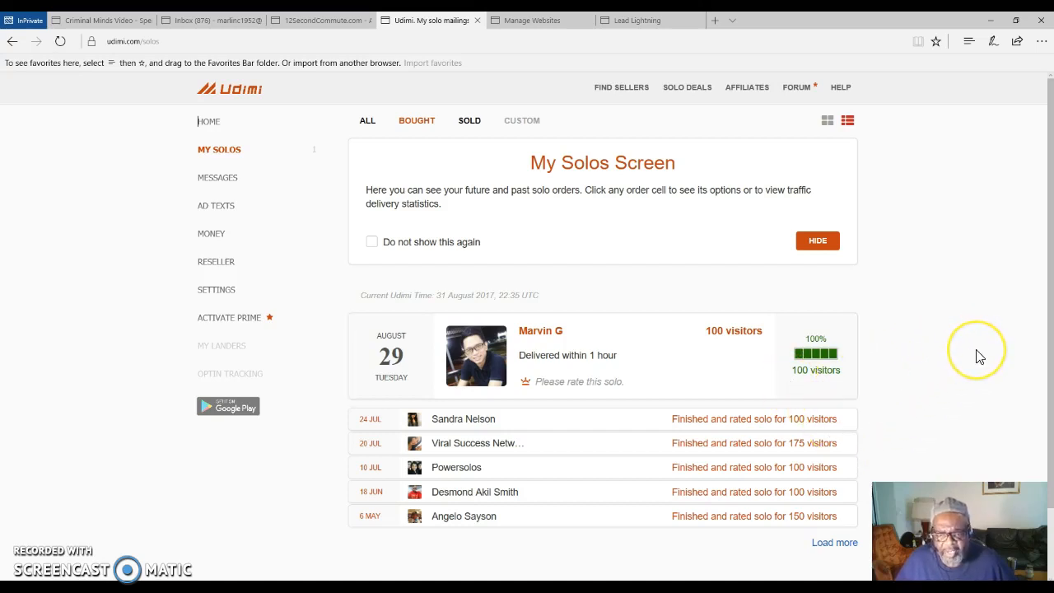
{"action": "mouse_move", "coordinate": [981, 356]}
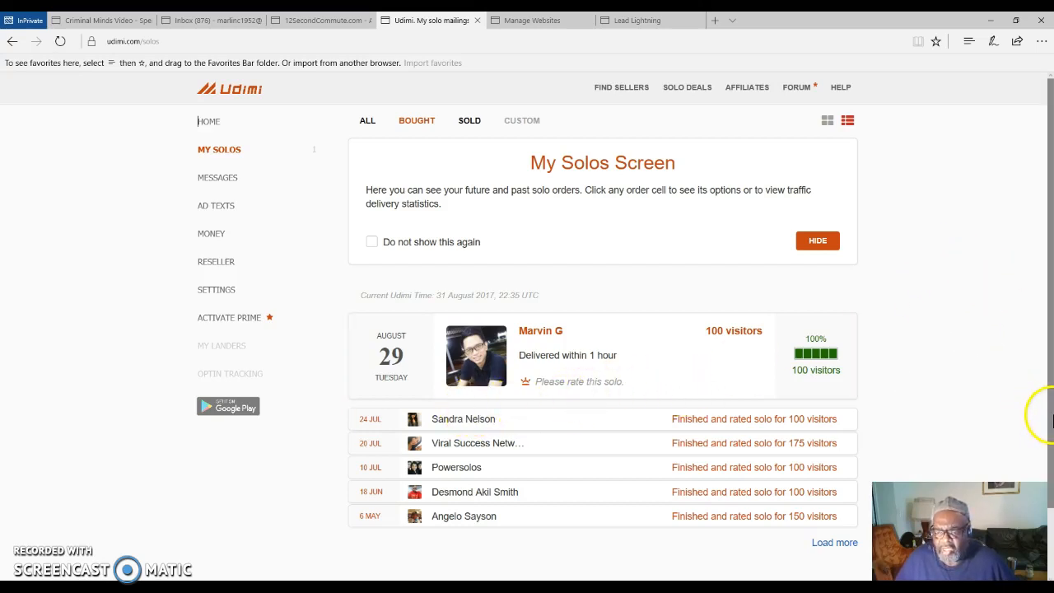
{"action": "mouse_move", "coordinate": [978, 449]}
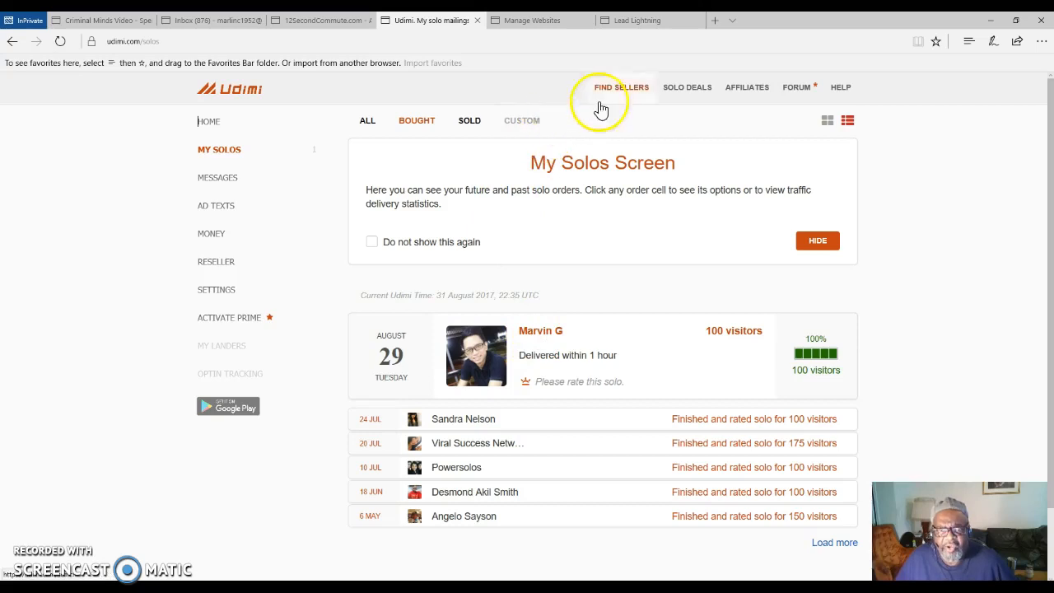
Choose Solo Deals in the top navigation from the My Solos screen
{"action": "left_click", "coordinate": [687, 88]}
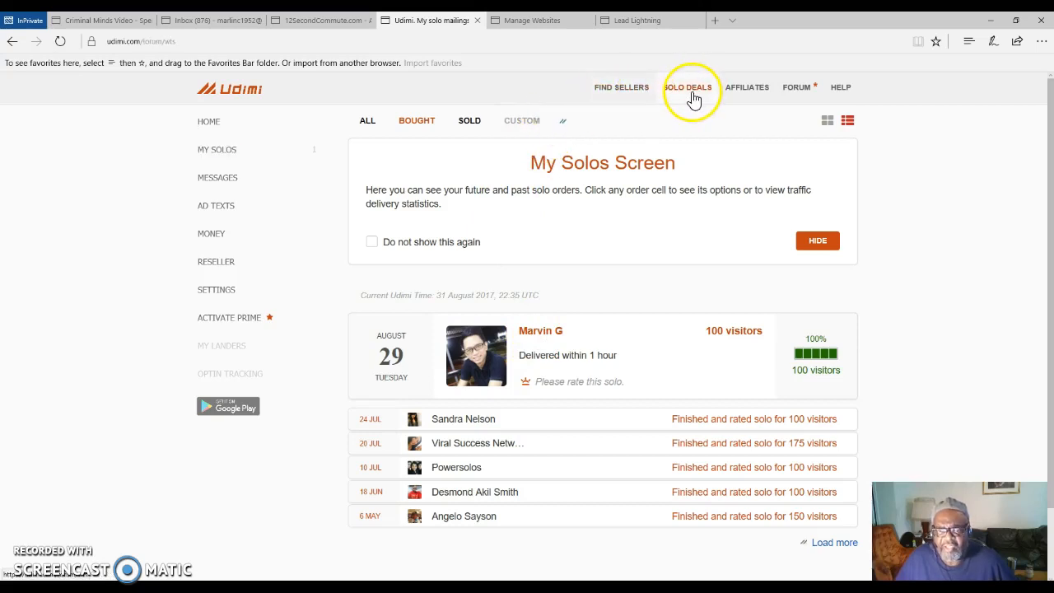
{"action": "left_click", "coordinate": [687, 85]}
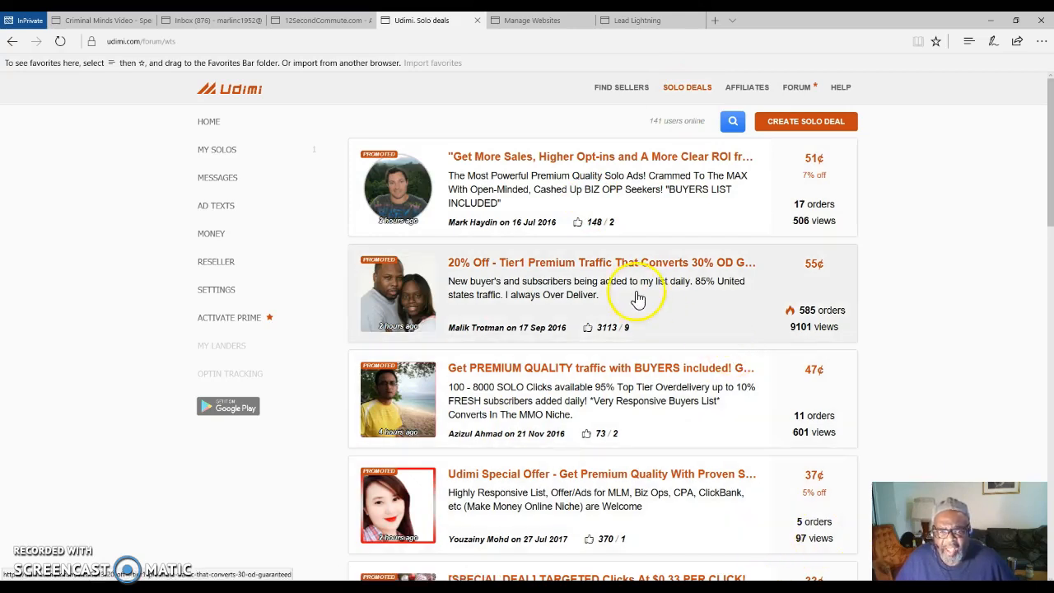
{"action": "mouse_move", "coordinate": [564, 267]}
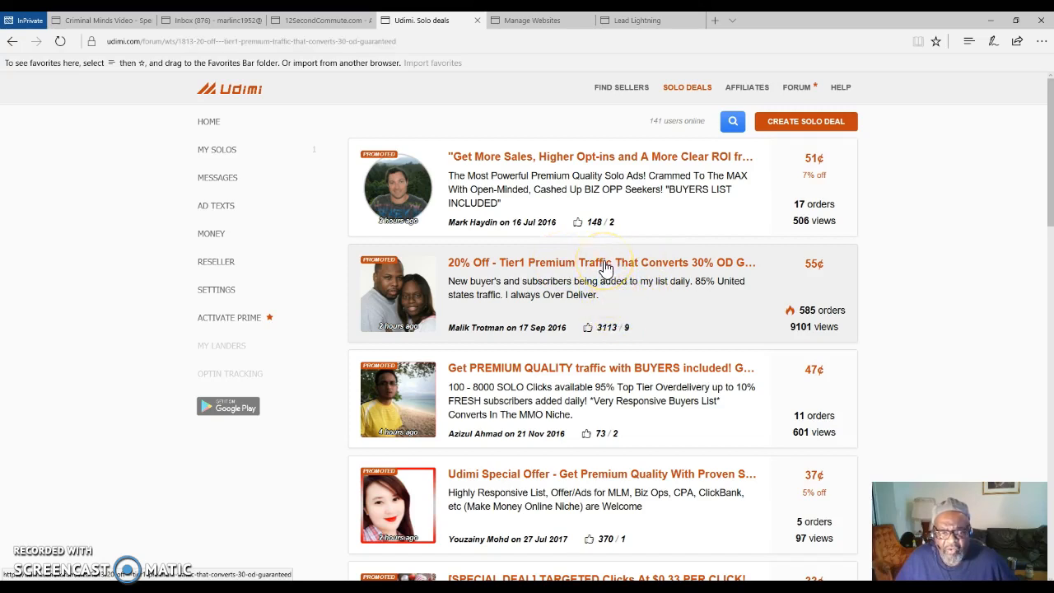
{"action": "left_click", "coordinate": [599, 262]}
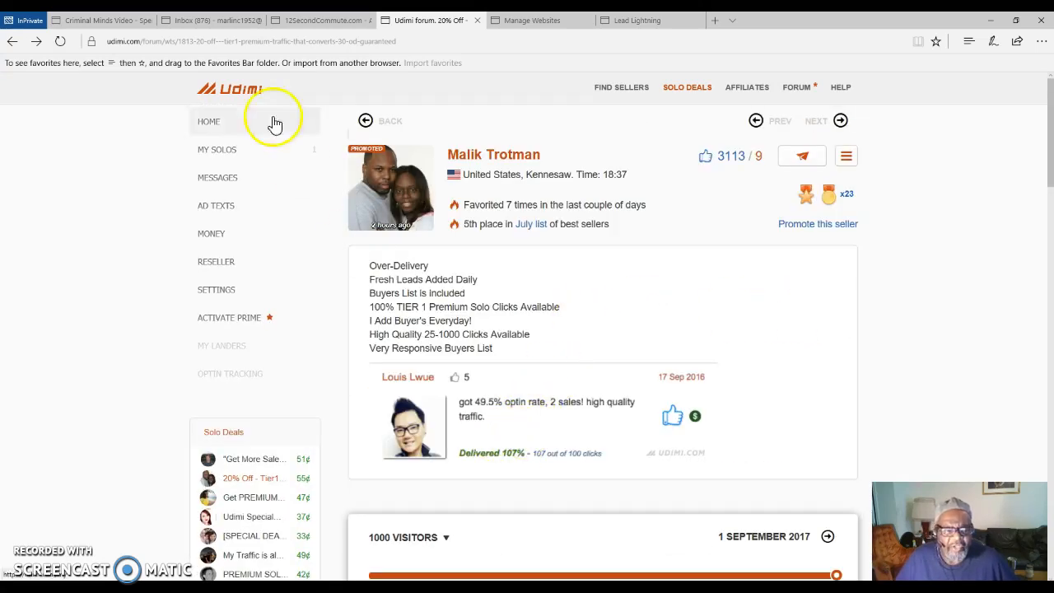
{"action": "left_click", "coordinate": [381, 120]}
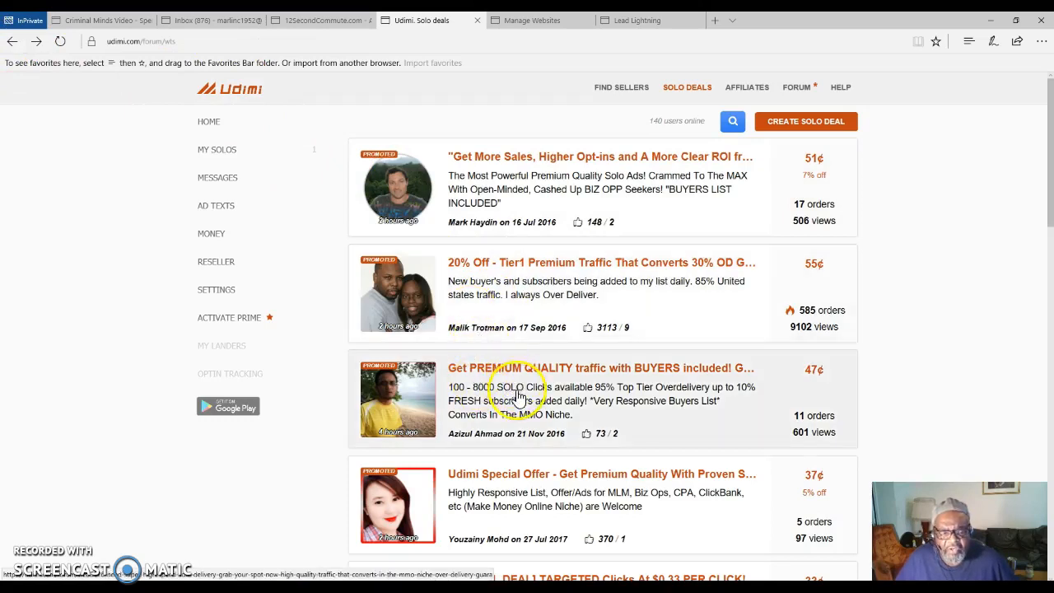
Scroll down Jason's deal page to the visitor order box for the 125-visitor setting
{"action": "scroll", "scroll_direction": "down", "scroll_amount": 3}
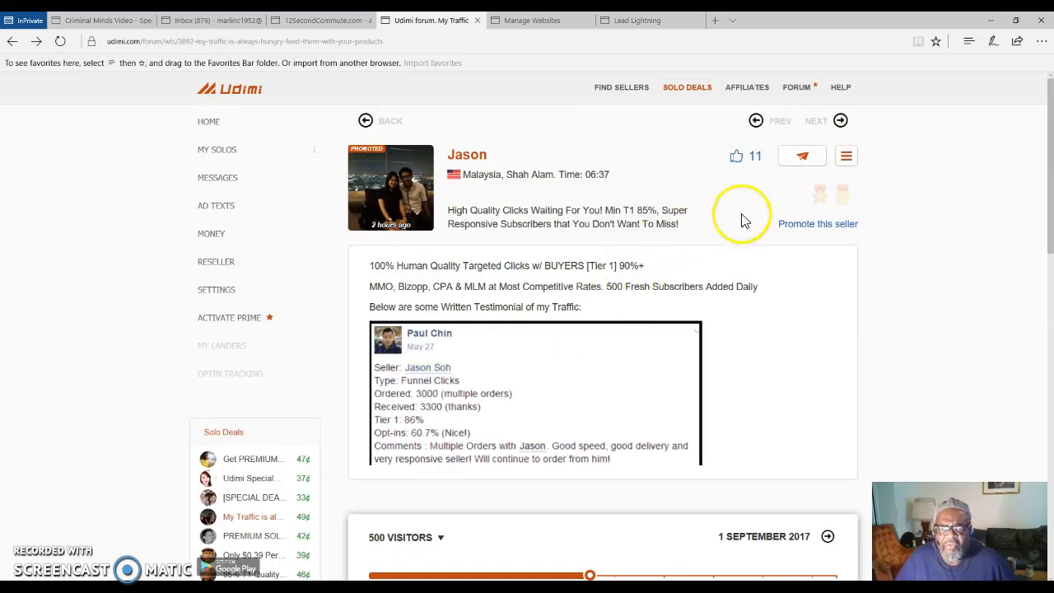
{"action": "scroll", "scroll_direction": "down", "scroll_amount": 3}
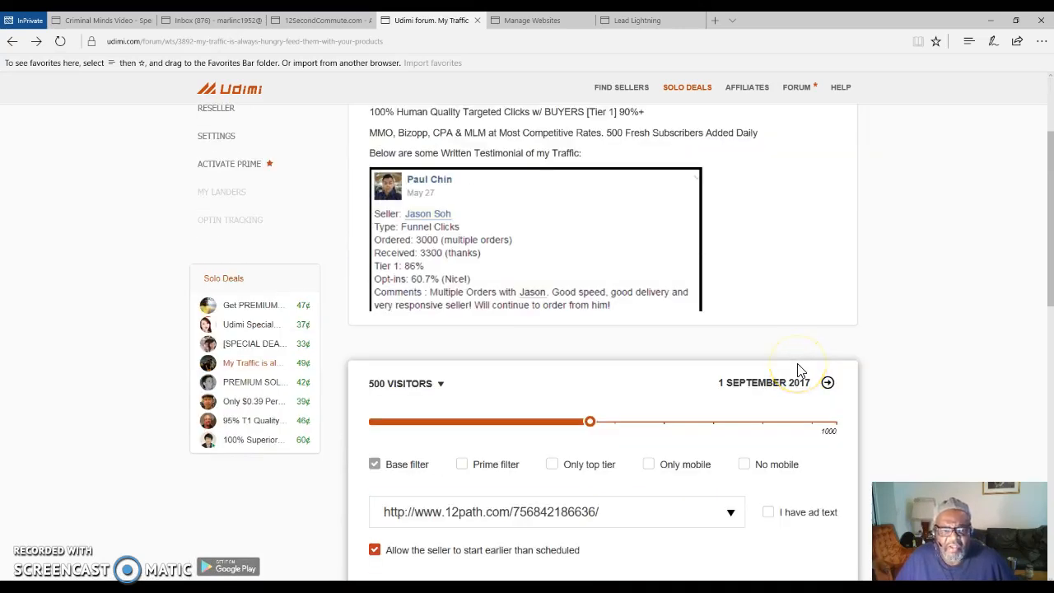
{"action": "scroll", "scroll_direction": "down", "scroll_amount": 3}
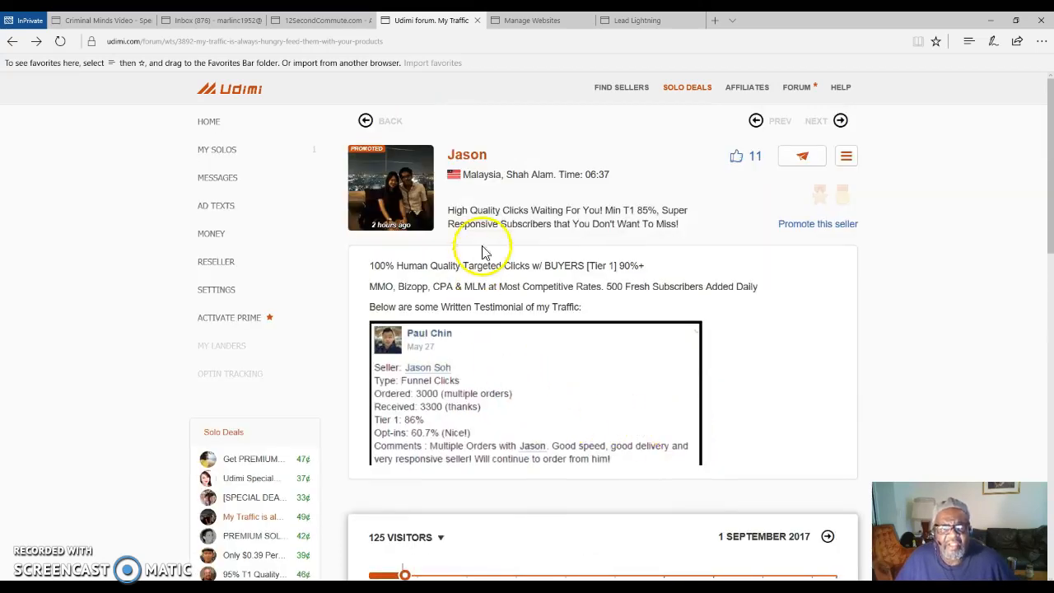
{"action": "mouse_move", "coordinate": [508, 238]}
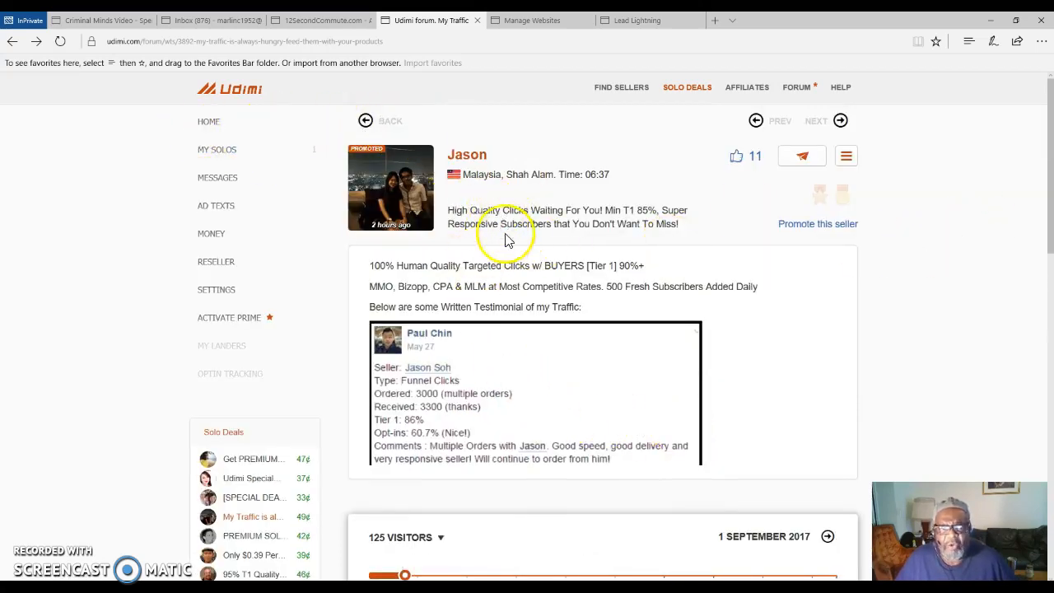
{"action": "mouse_move", "coordinate": [903, 404]}
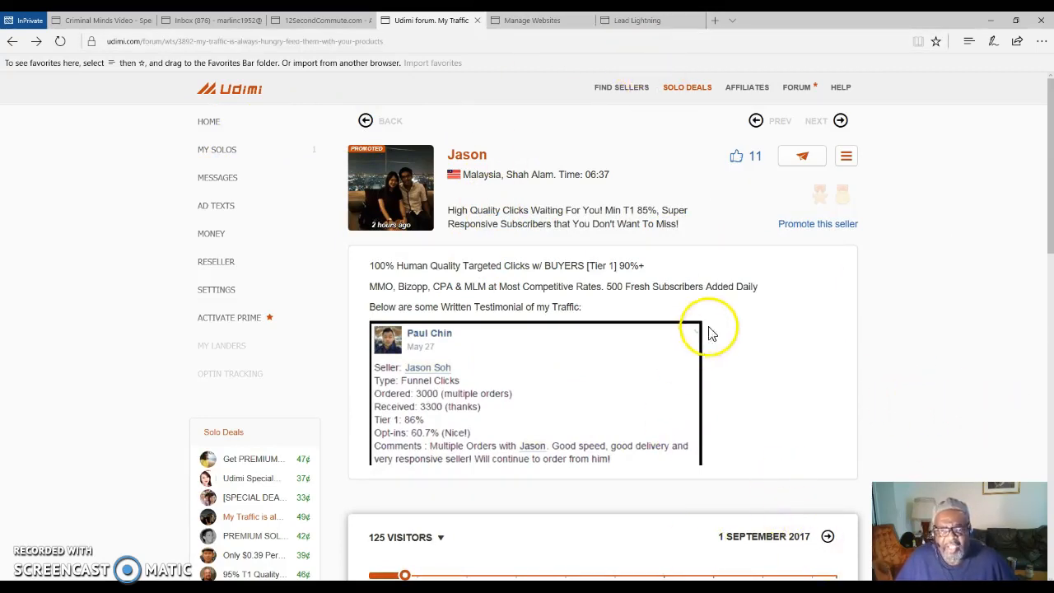
{"action": "mouse_move", "coordinate": [741, 403]}
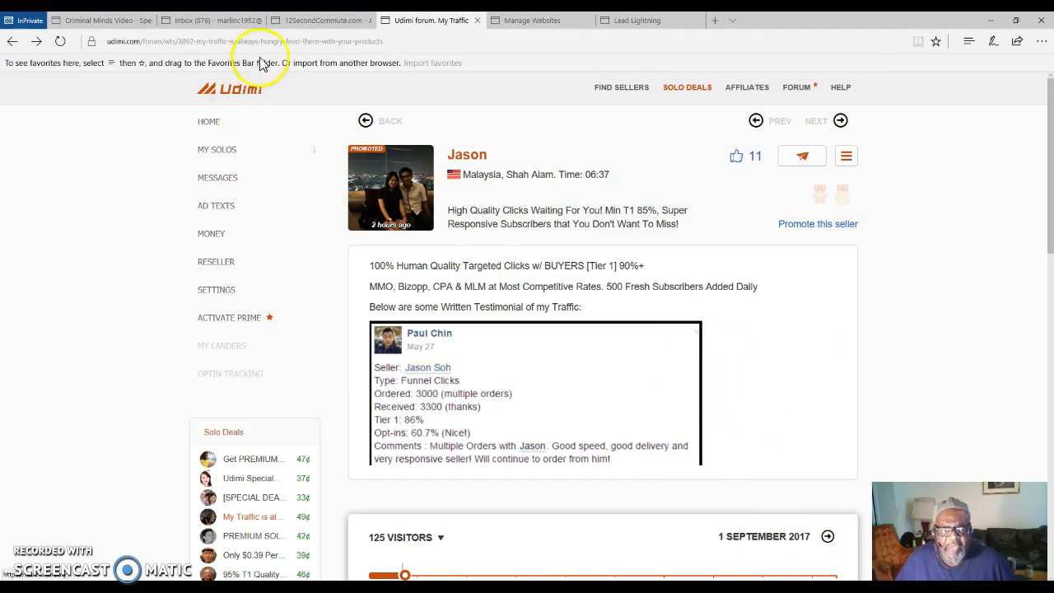
{"action": "mouse_move", "coordinate": [1046, 401]}
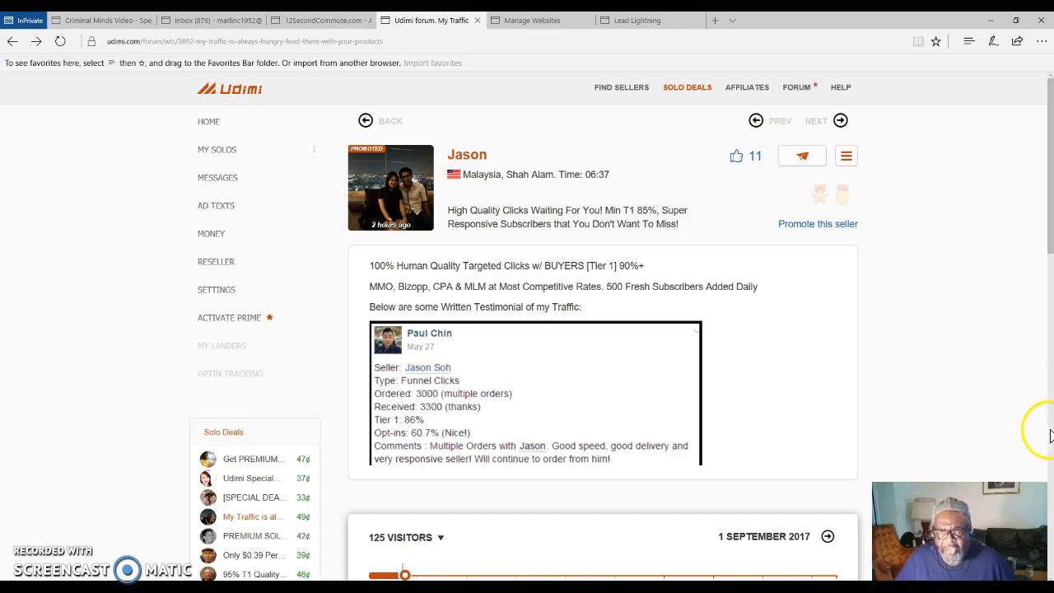
{"action": "mouse_move", "coordinate": [921, 397]}
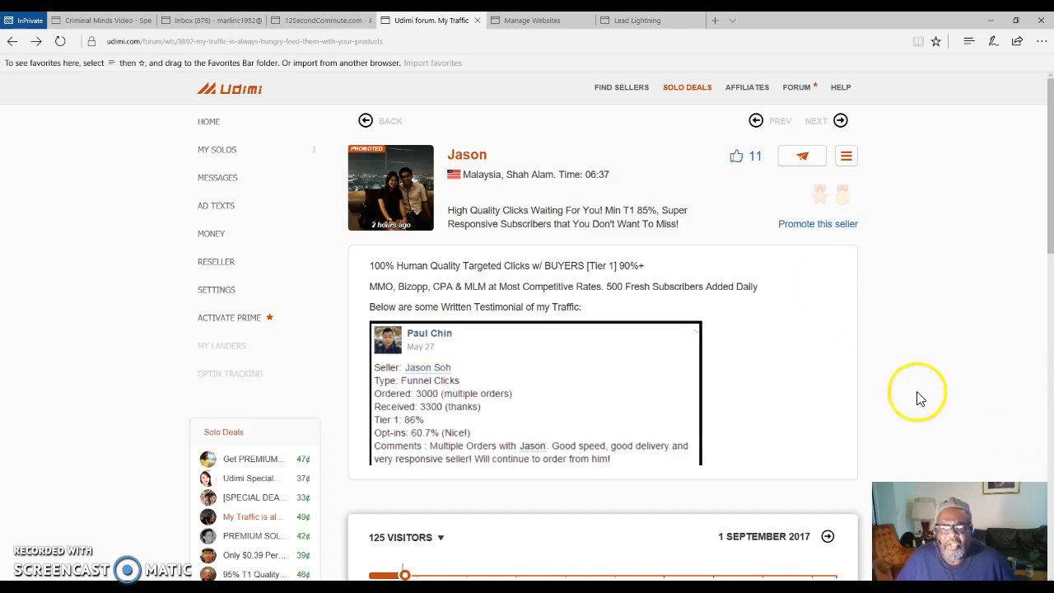
{"action": "mouse_move", "coordinate": [979, 439]}
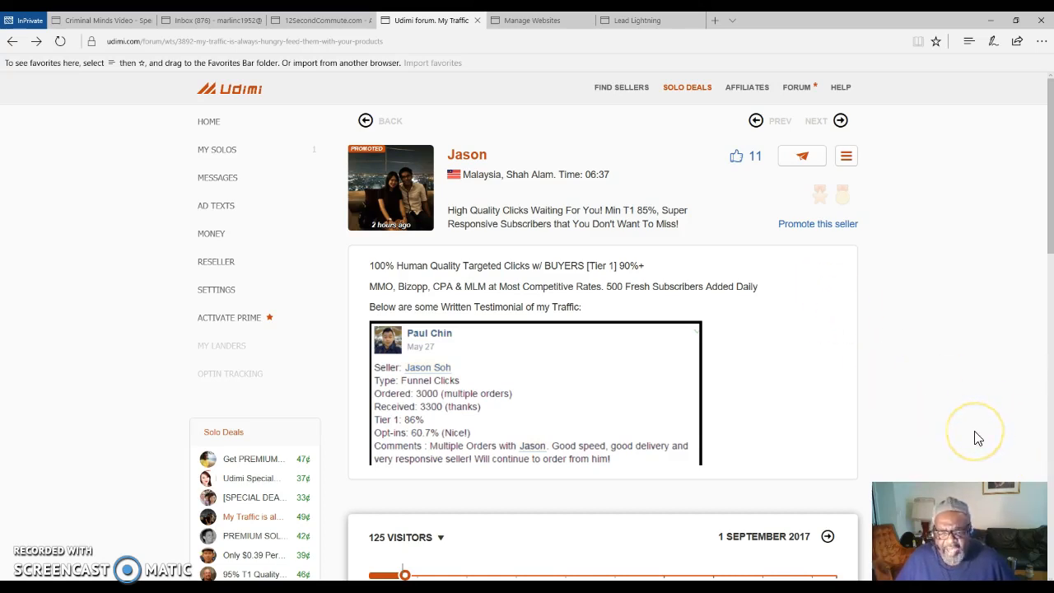
{"action": "mouse_move", "coordinate": [985, 452]}
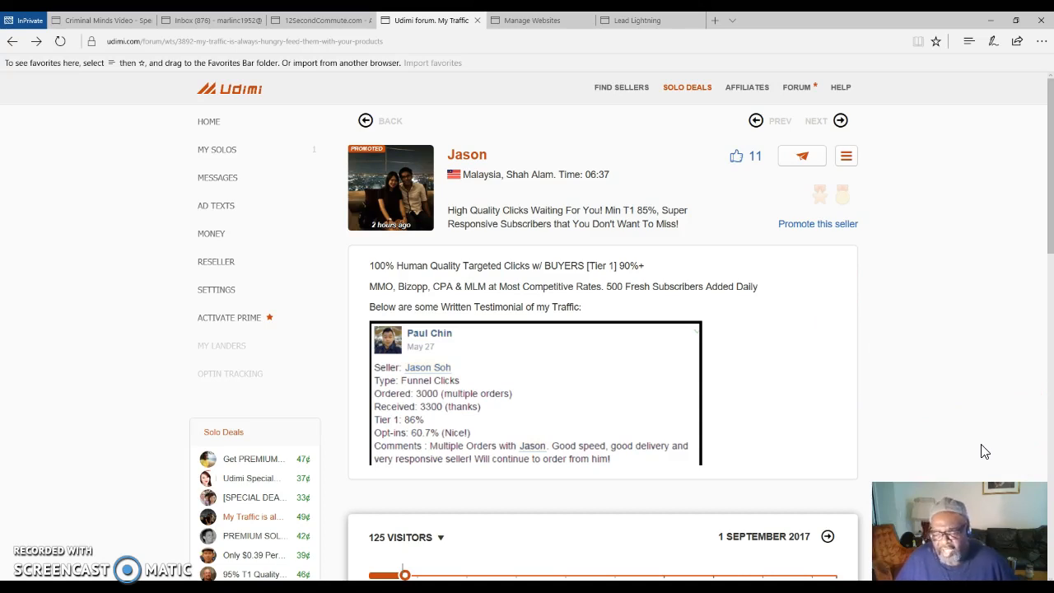
{"action": "mouse_move", "coordinate": [989, 453]}
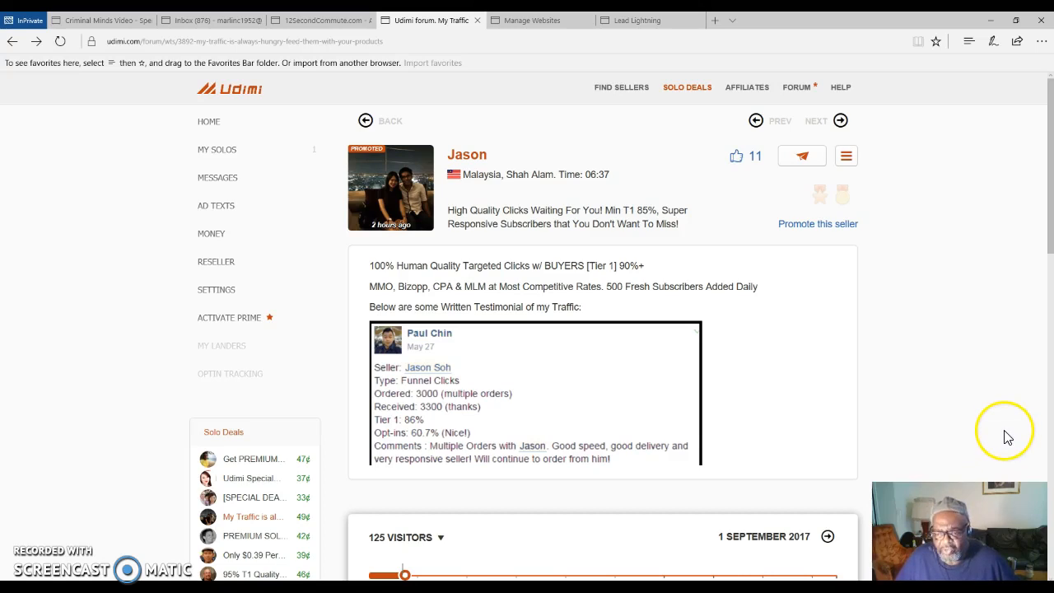
{"action": "mouse_move", "coordinate": [1002, 438]}
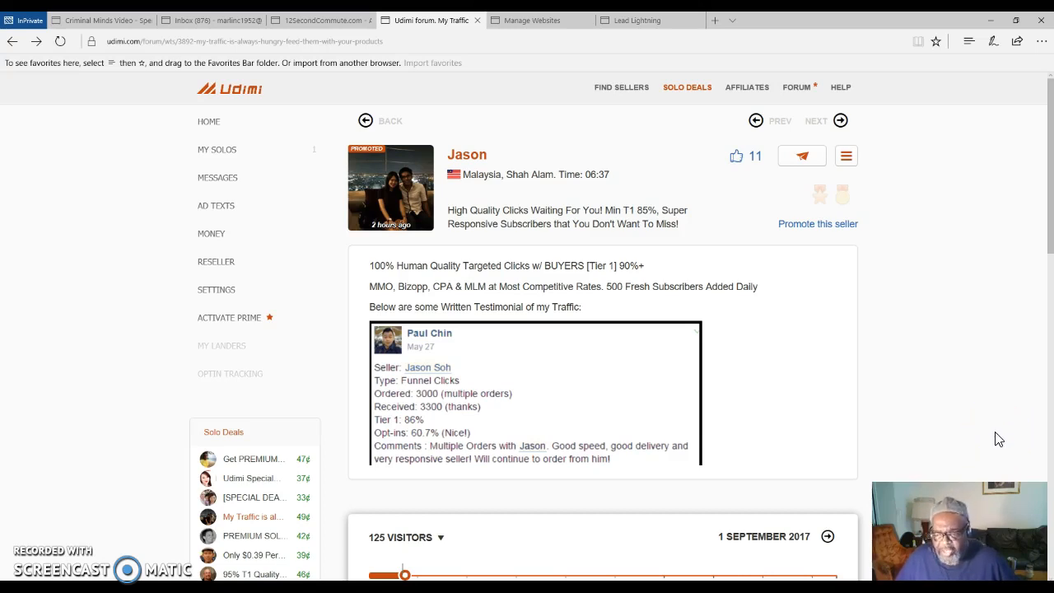